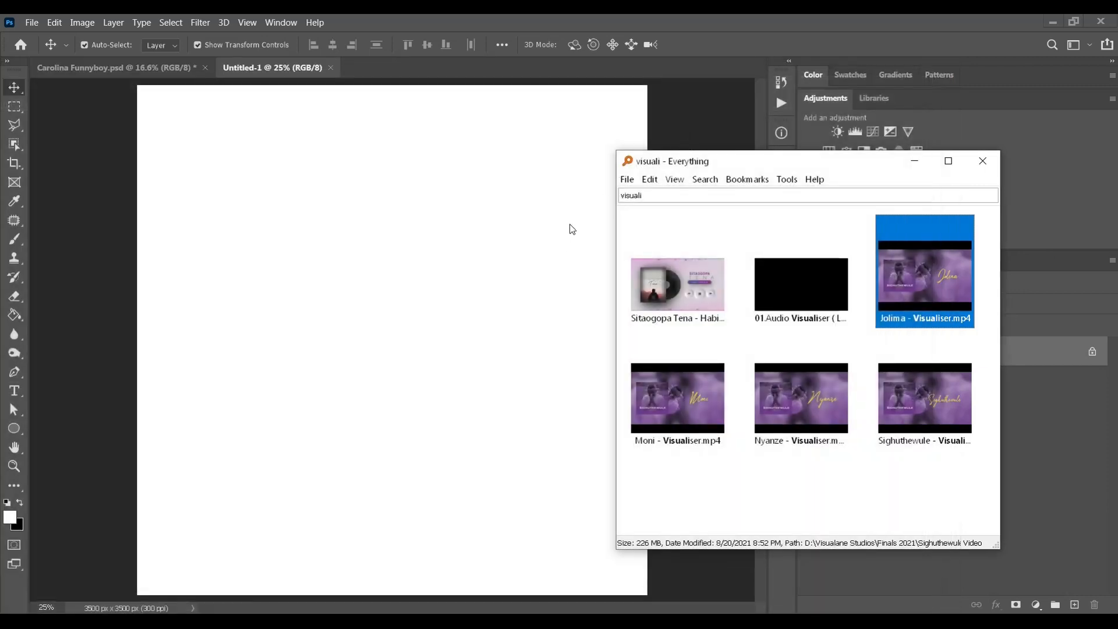
mouse_move(580, 264)
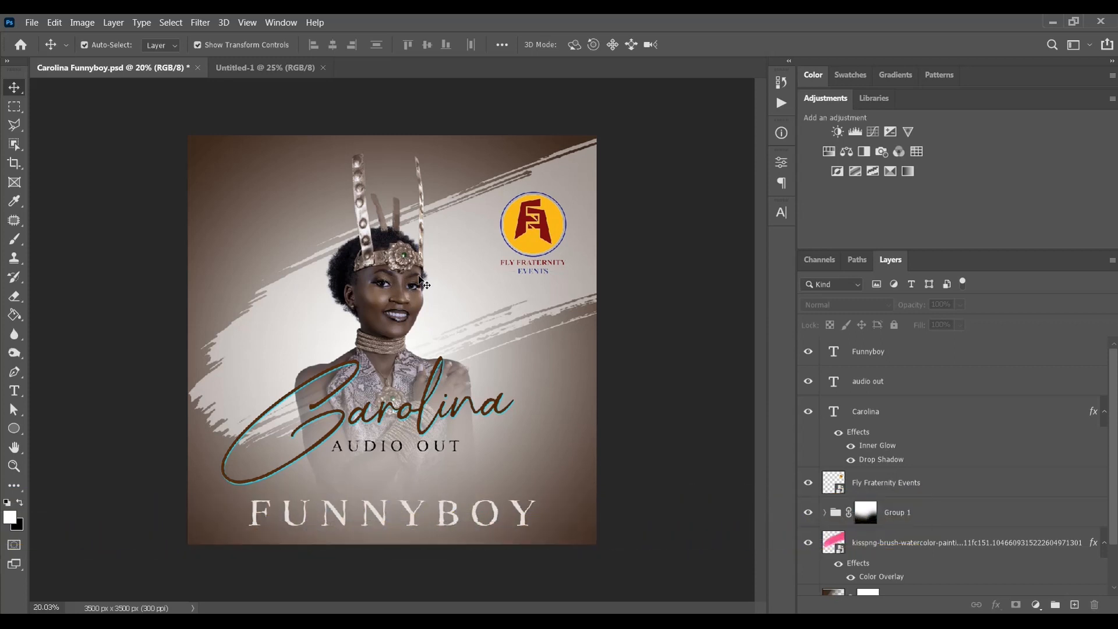
mouse_move(359, 210)
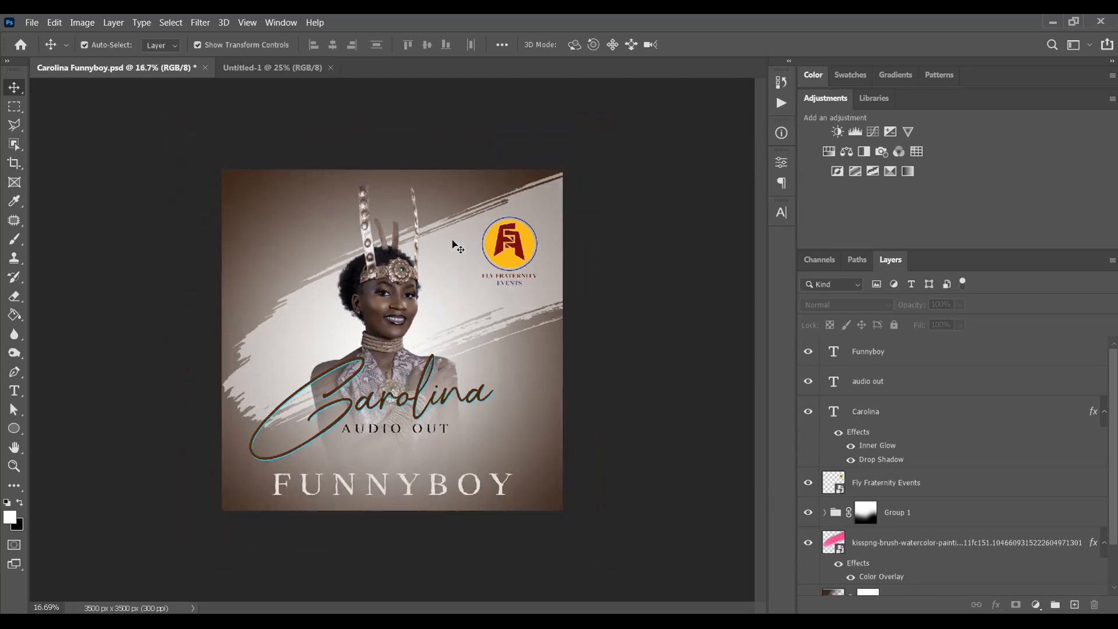
Draw a large solid black circle with the Ellipse Tool on the blank Untitled-1 canvas.
left_click(272, 68)
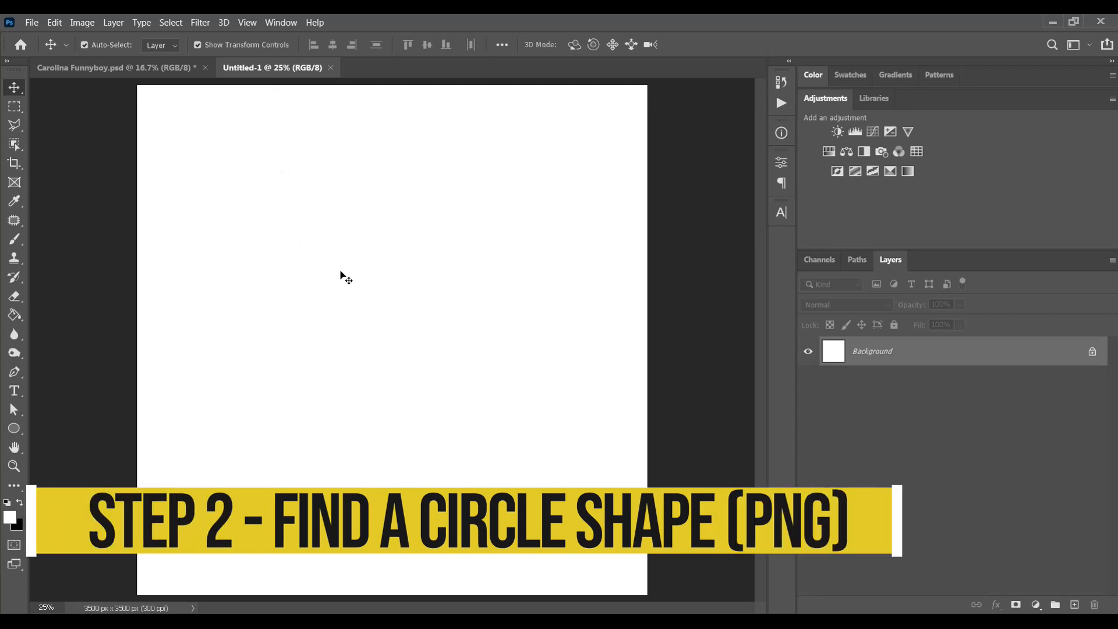
mouse_move(175, 128)
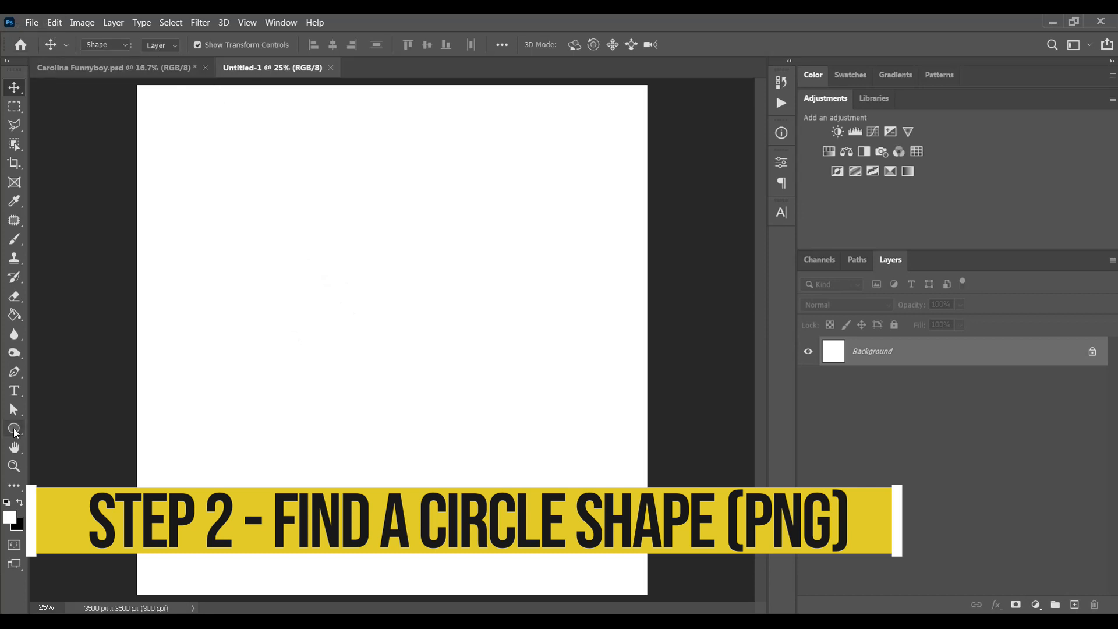
left_click(13, 428)
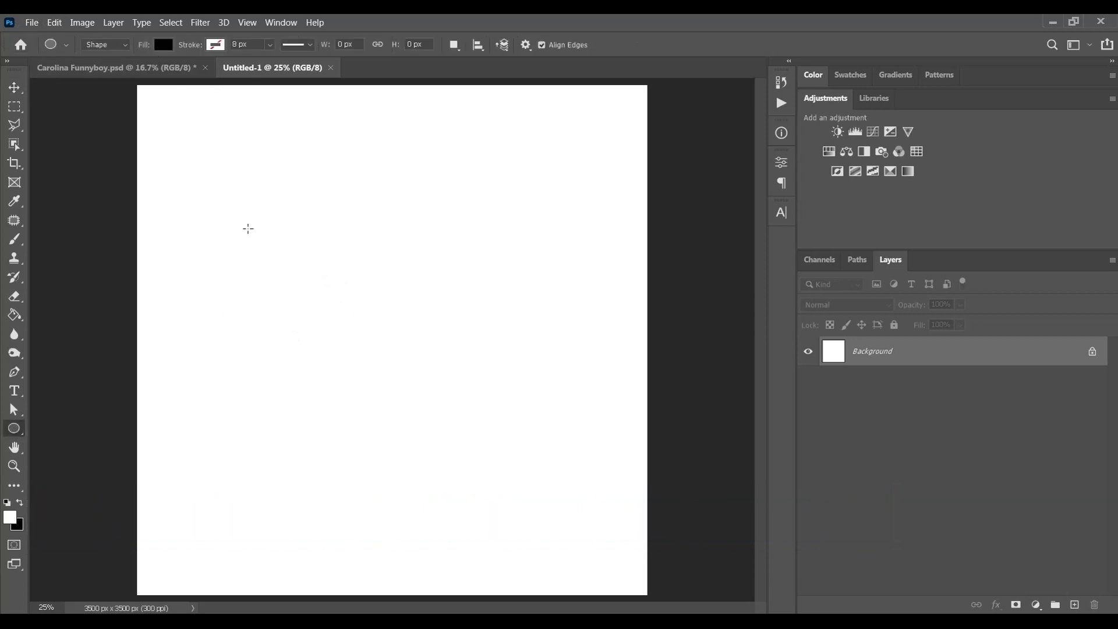
left_click_drag(248, 229, 584, 526)
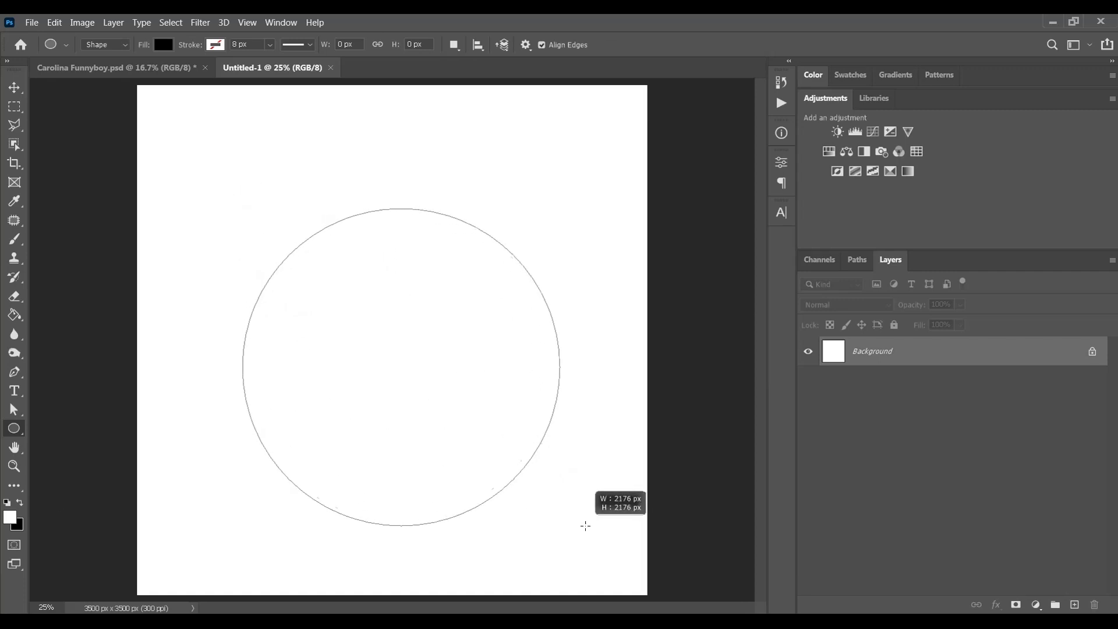
left_click_drag(242, 209, 574, 540)
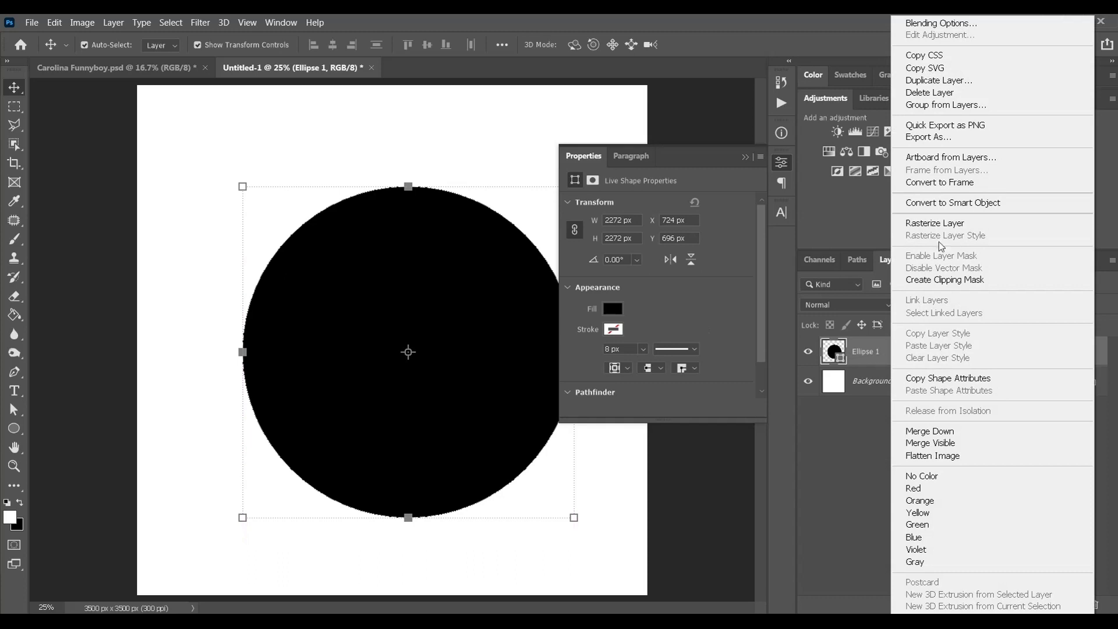
mouse_move(945, 125)
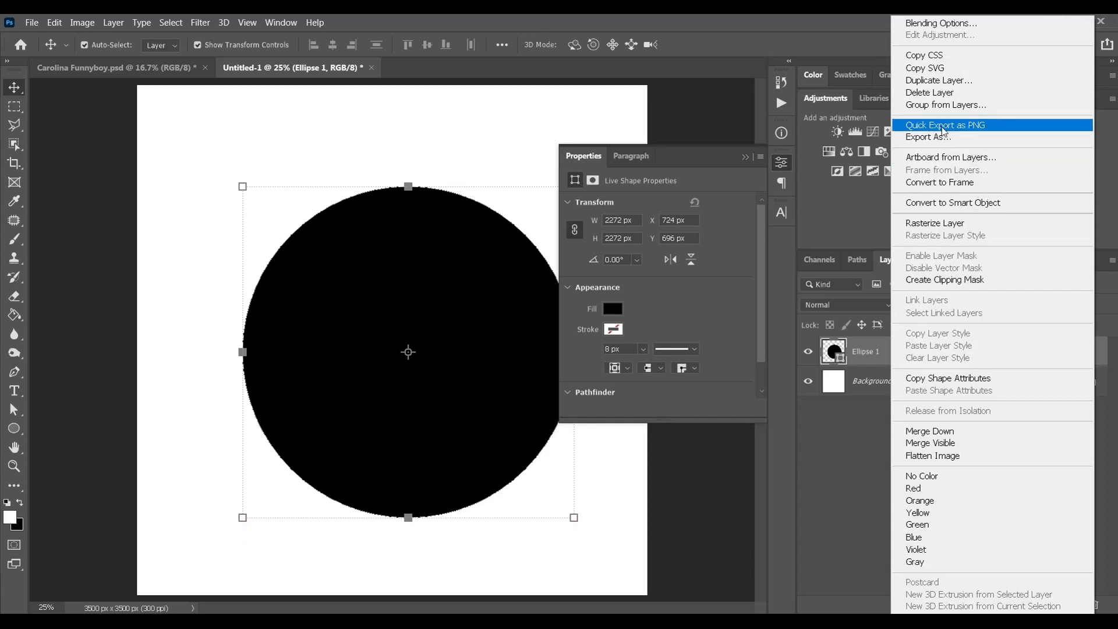
mouse_move(943, 136)
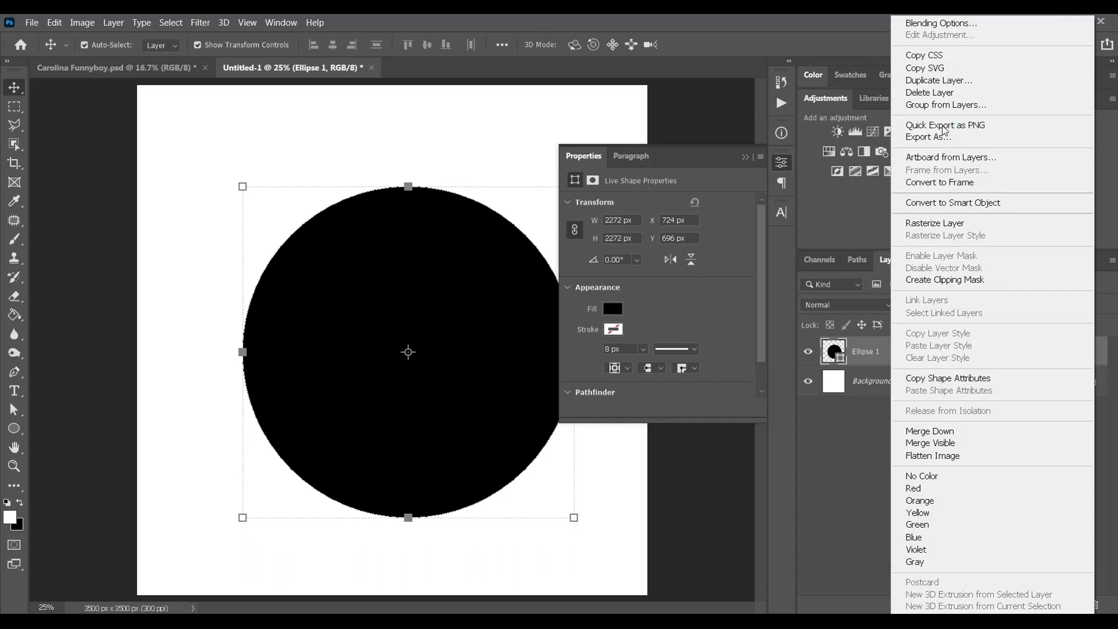
Quick-export the circle layer as 'Circle' PNG saved to the Desktop.
left_click(931, 137)
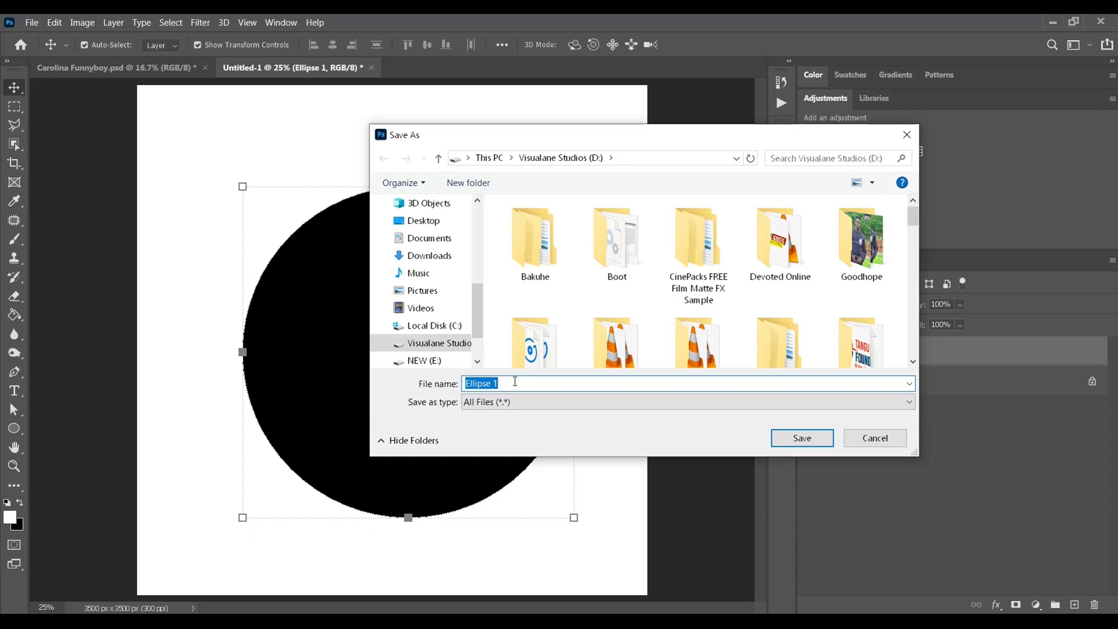
type("Circle")
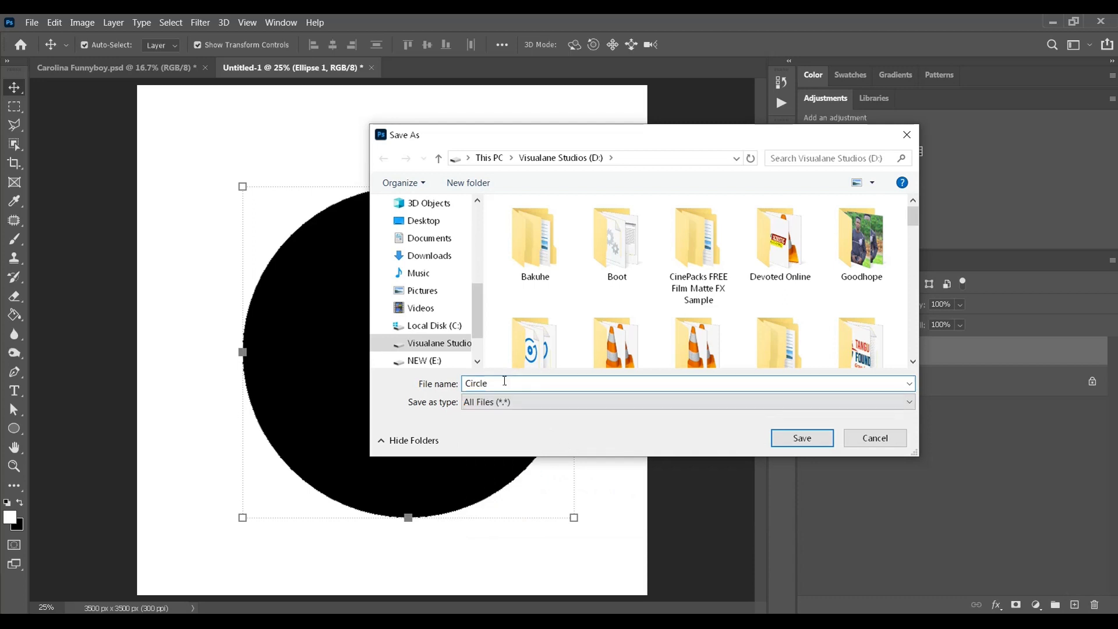
left_click(497, 383)
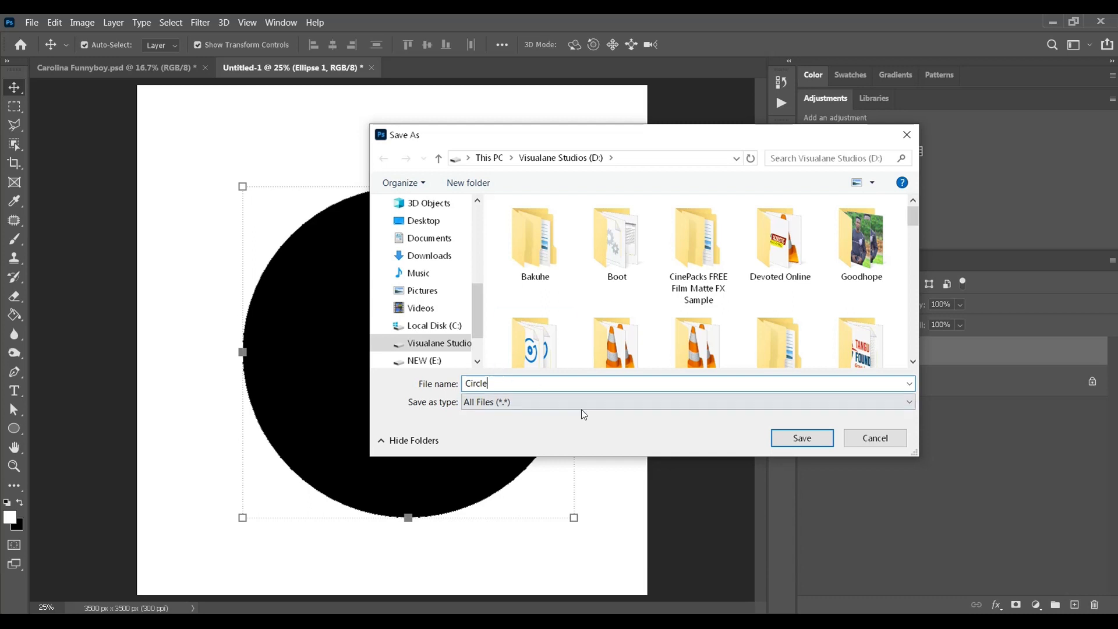
mouse_move(423, 220)
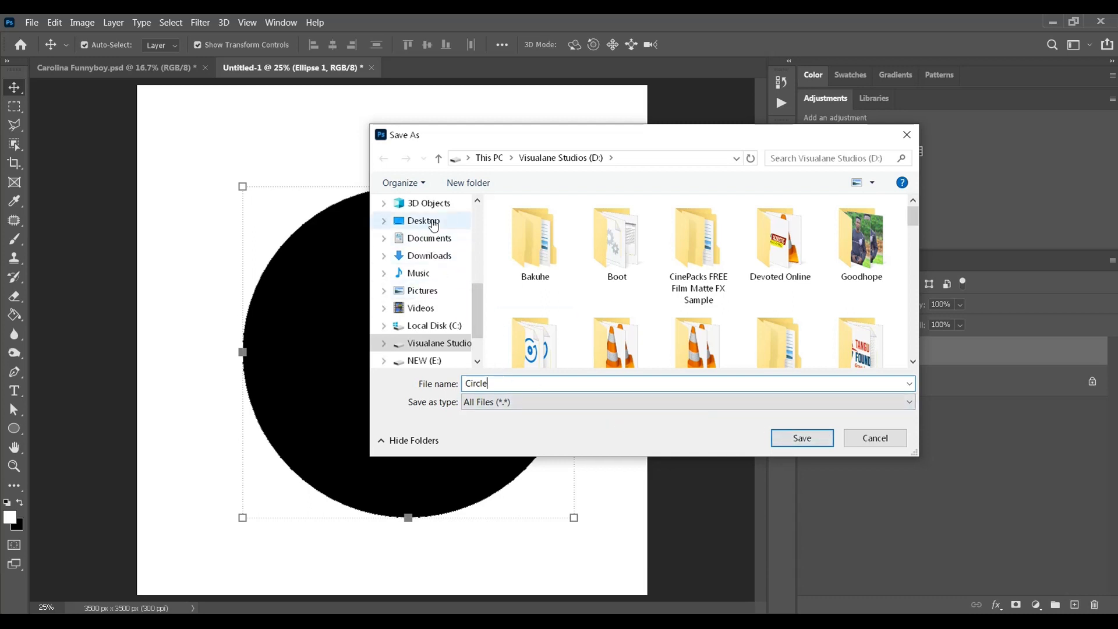
left_click(424, 221)
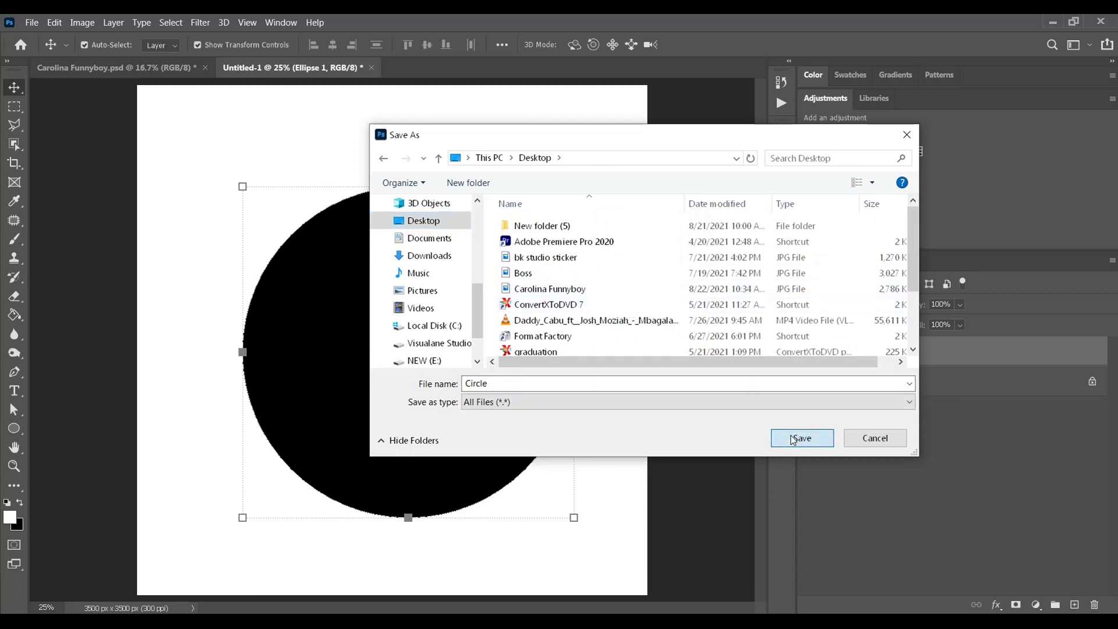
left_click(801, 437)
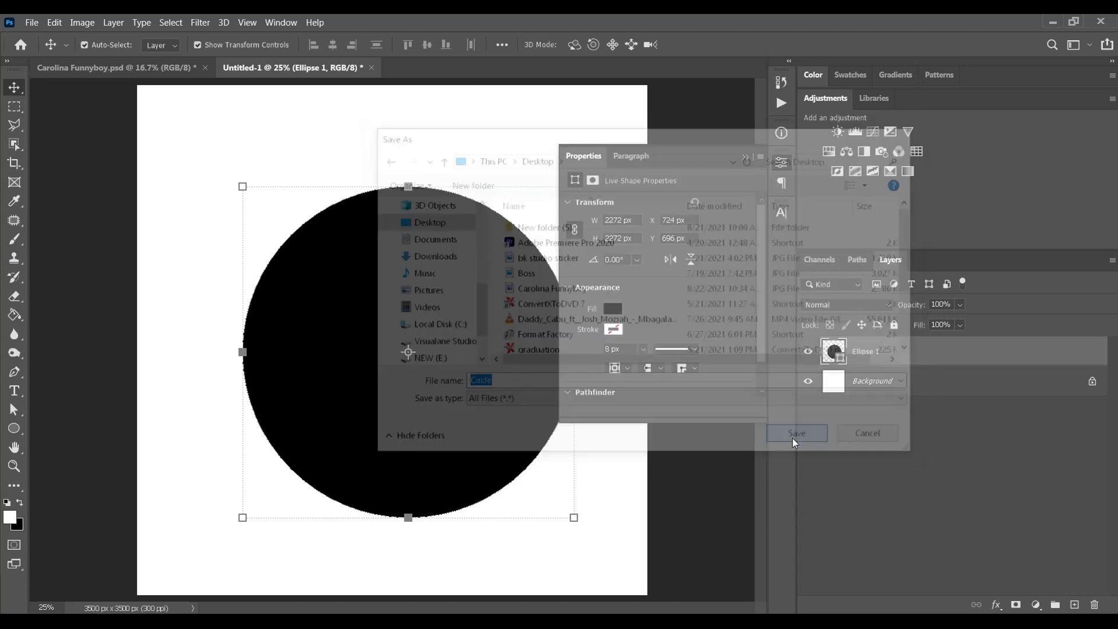
left_click(795, 433)
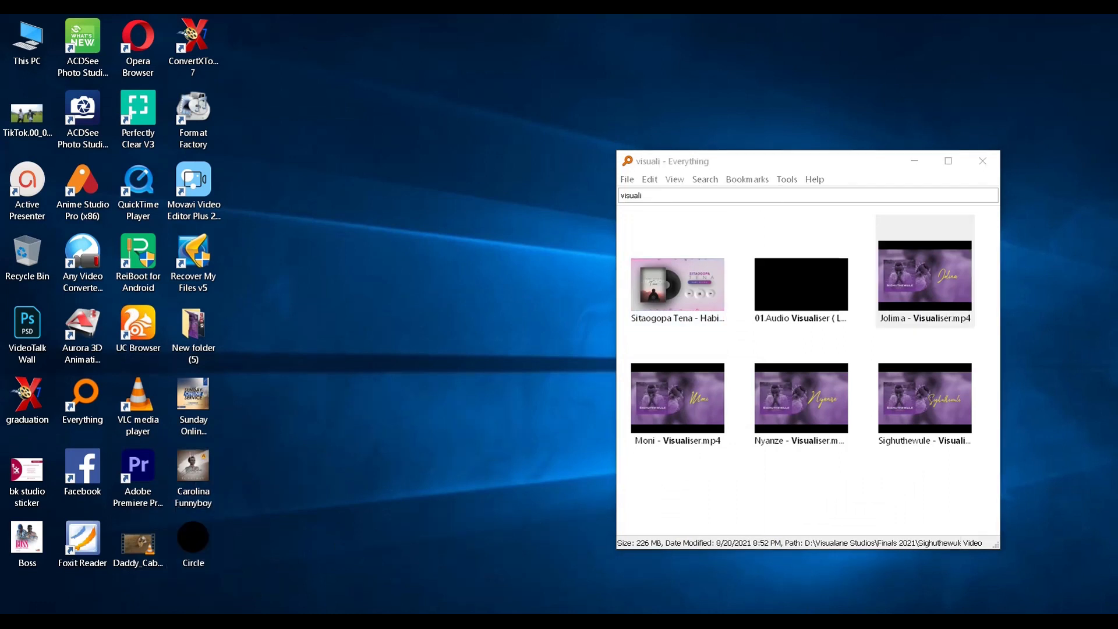
Create a new sequence named 'Visualizer Tutorial' via File > New > Sequence.
left_click(923, 269)
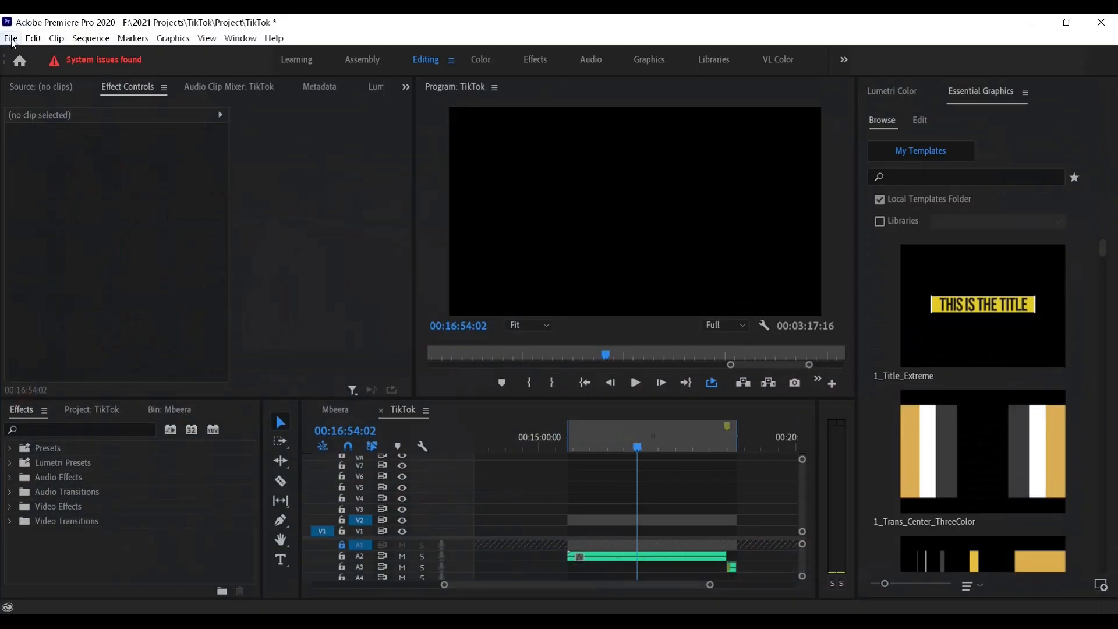
left_click(11, 37)
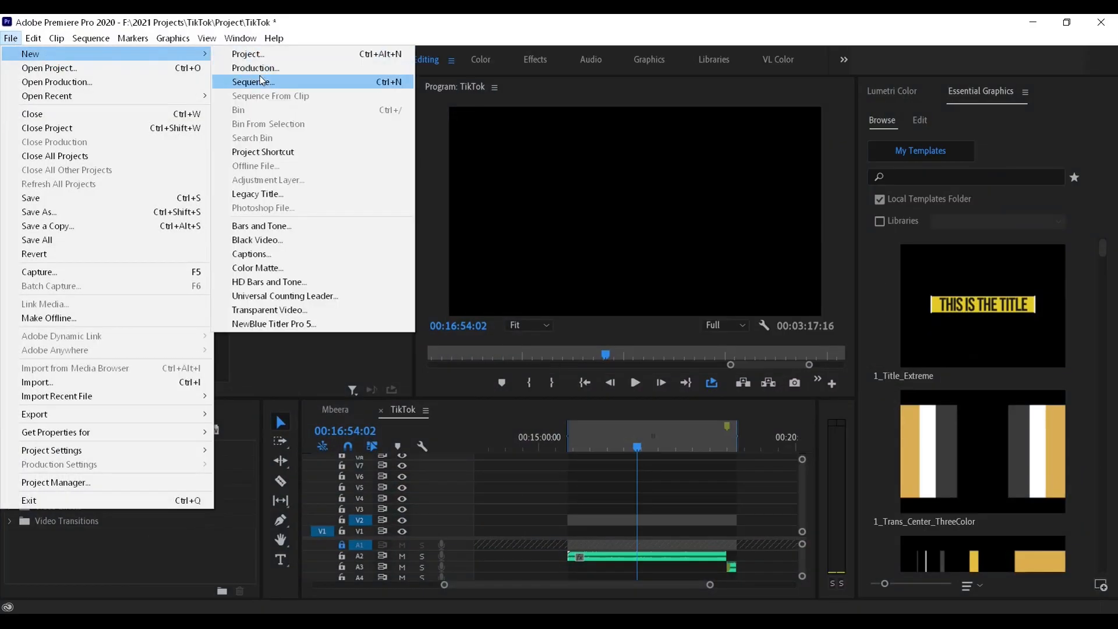
left_click(253, 82)
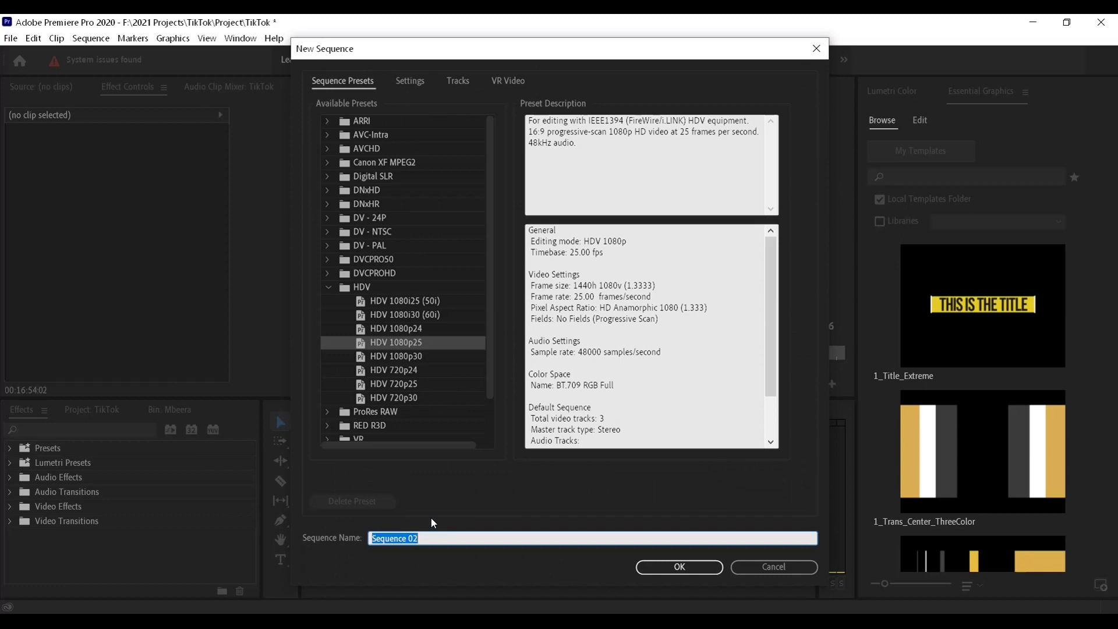
type("Visualizer")
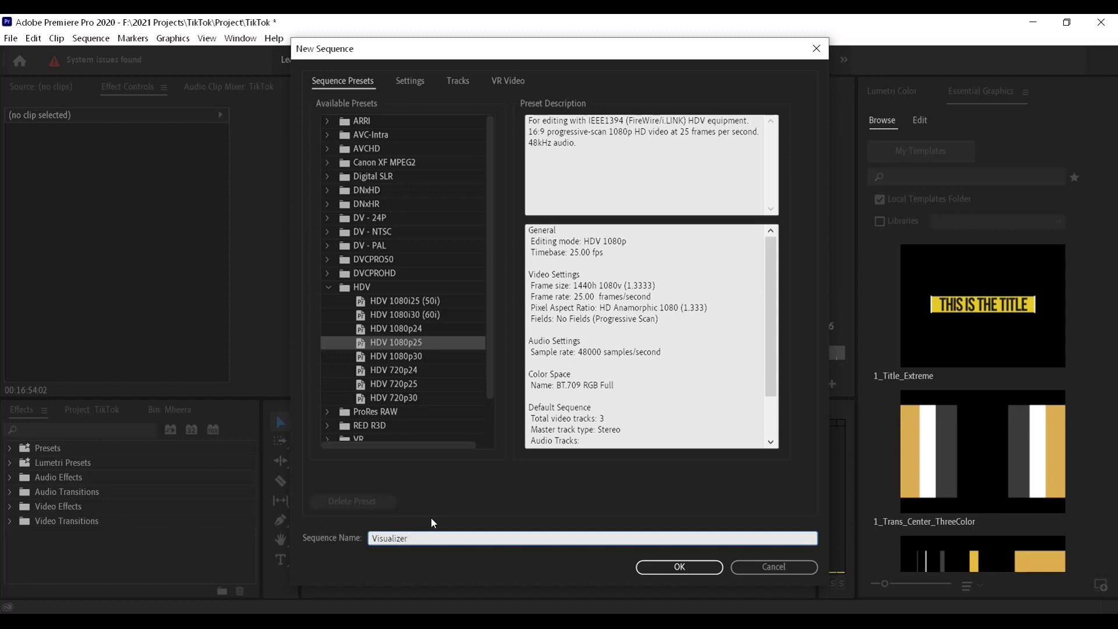
type("Tutorial")
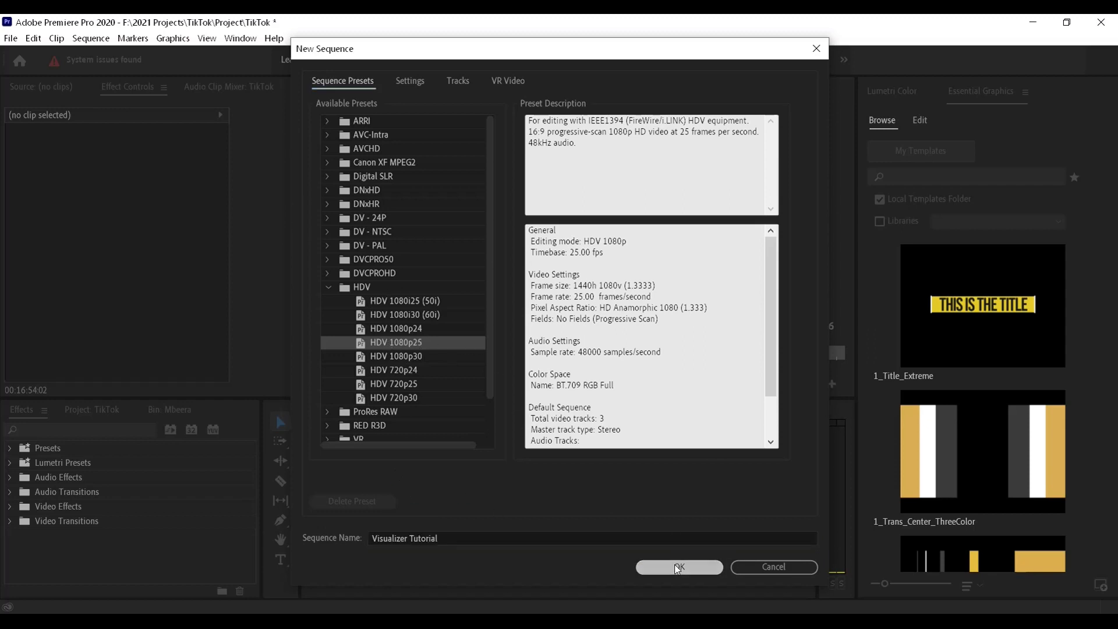
left_click(677, 567)
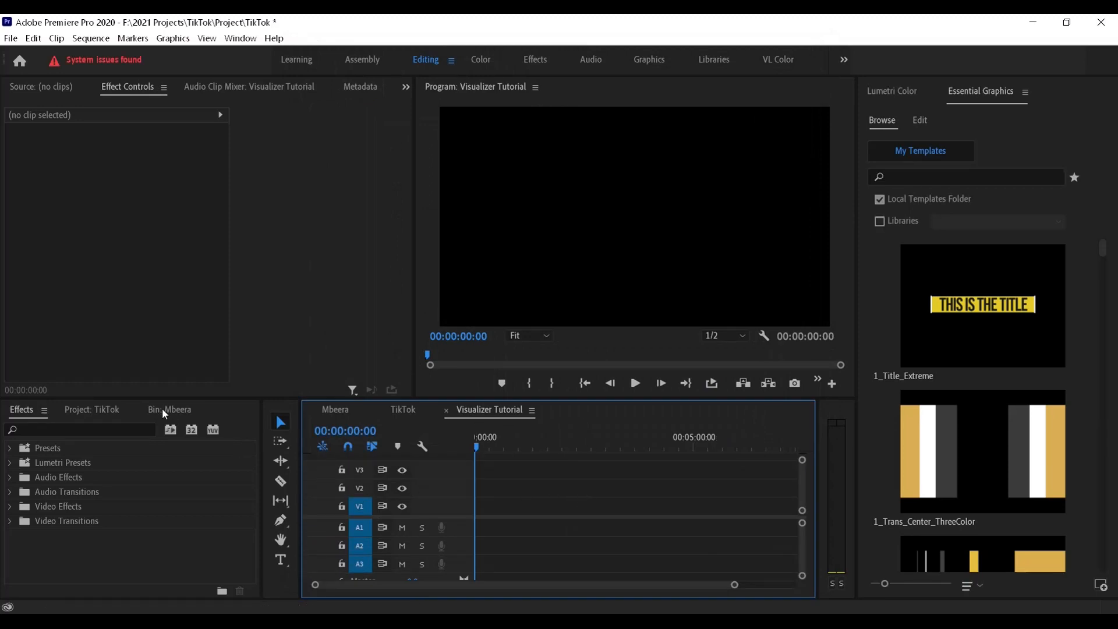
mouse_move(211, 427)
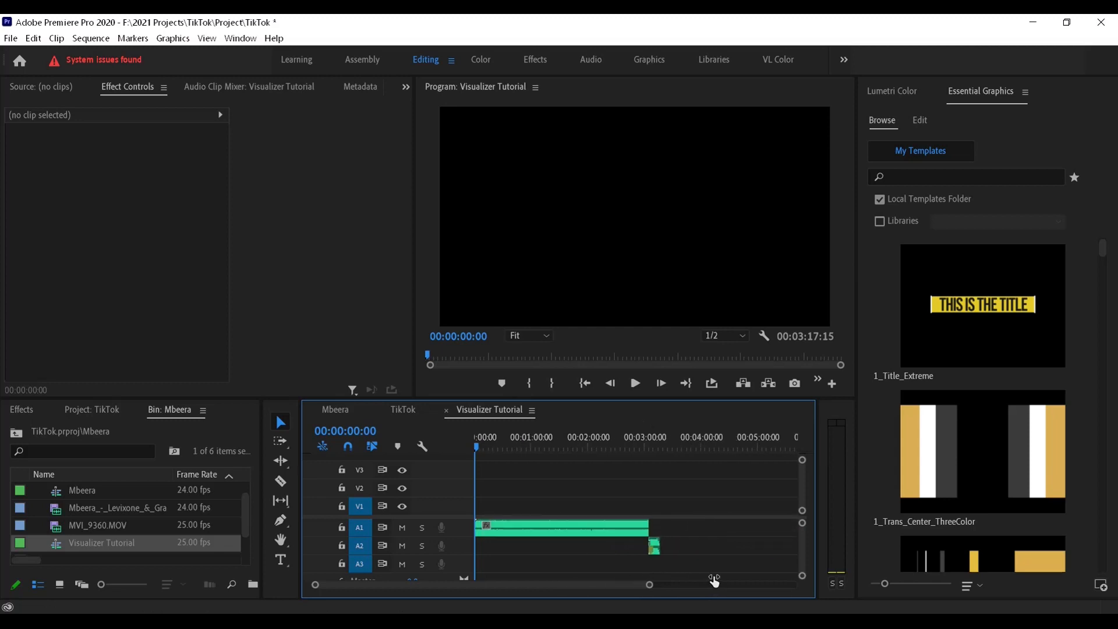
Save the project and place Carolina Funnyboy.jpg on track V1 above the song audio.
key("ctrl+s")
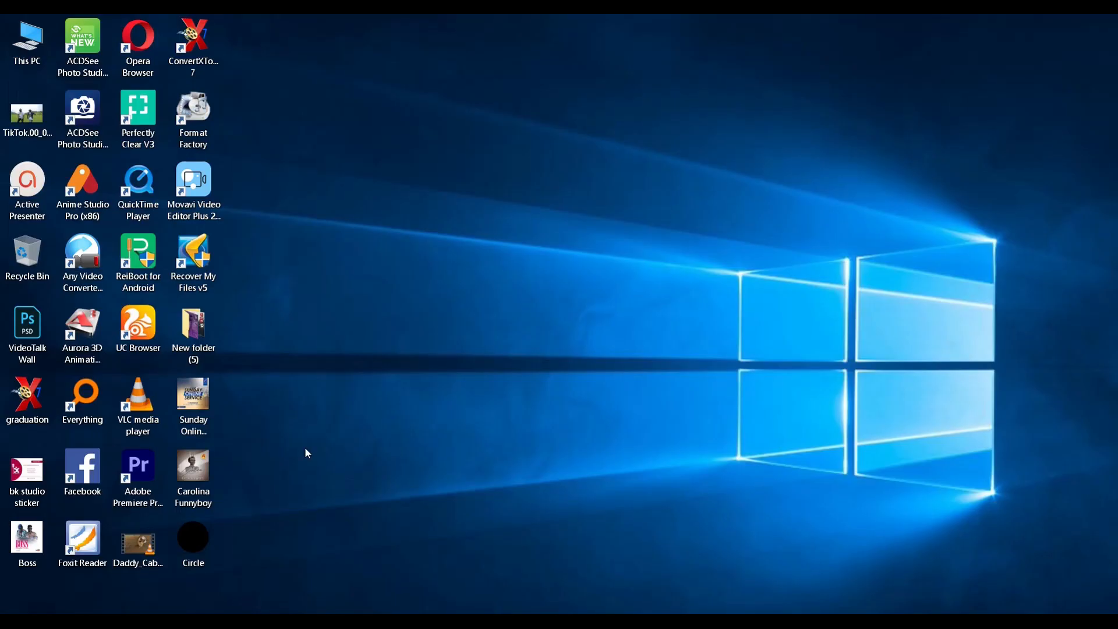
left_click(194, 474)
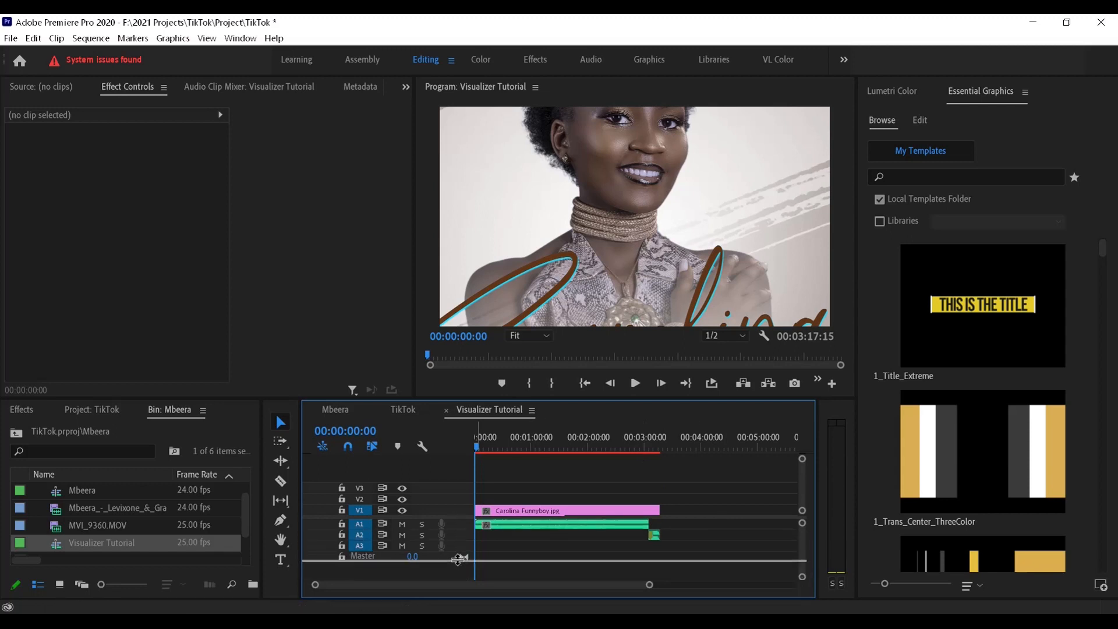
Duplicate the flyer onto V2 and shrink the top copy to Scale 27.8 centred at Y 540.
left_click(567, 510)
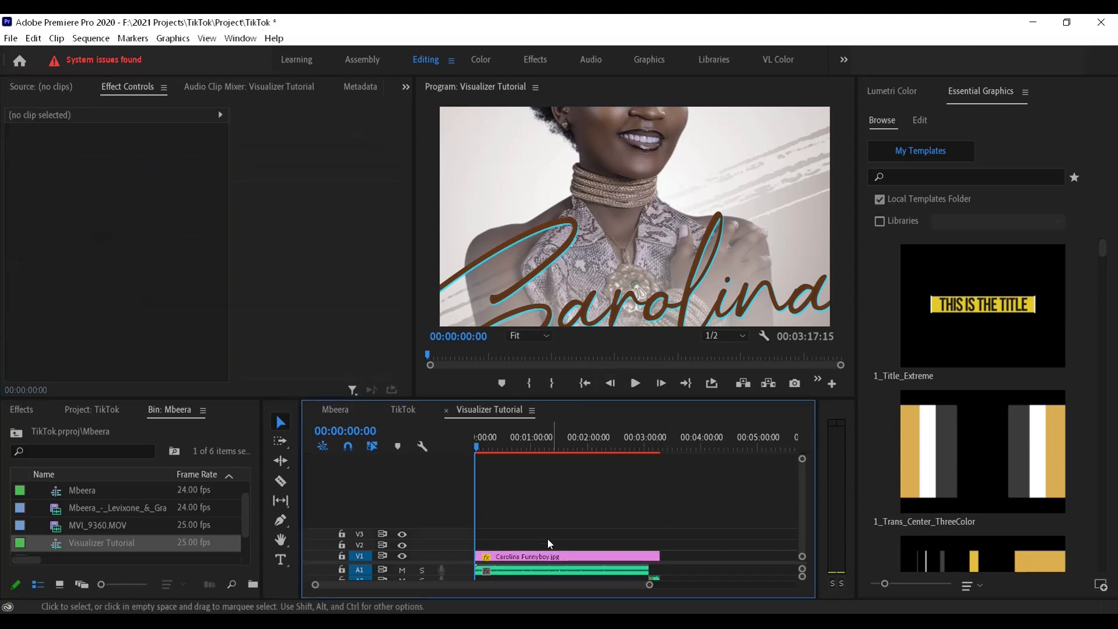
left_click(567, 556)
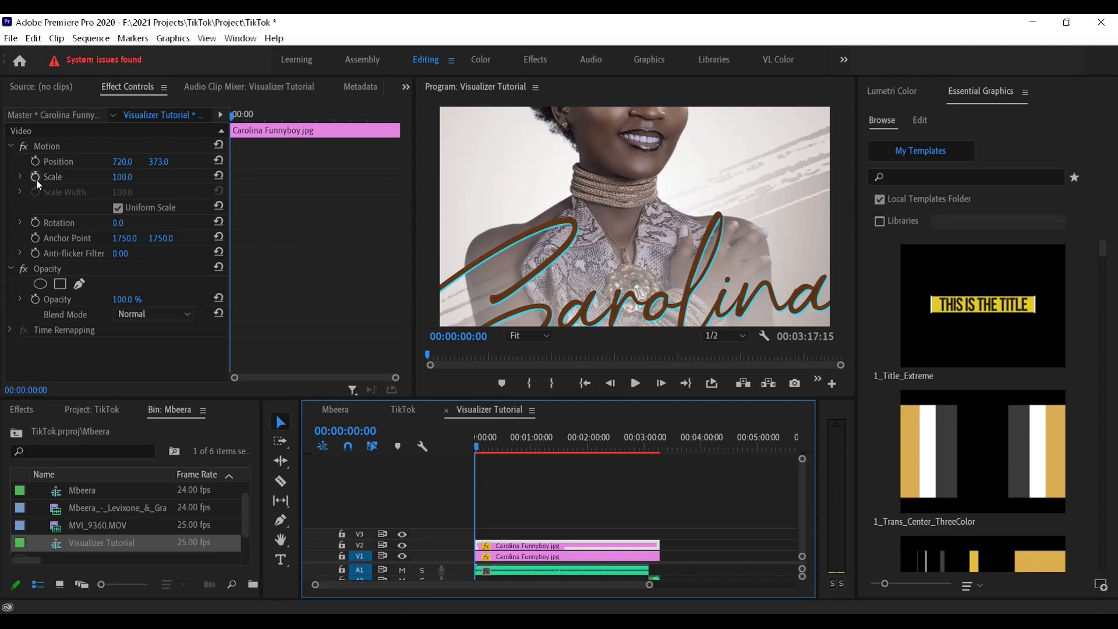
left_click(20, 176)
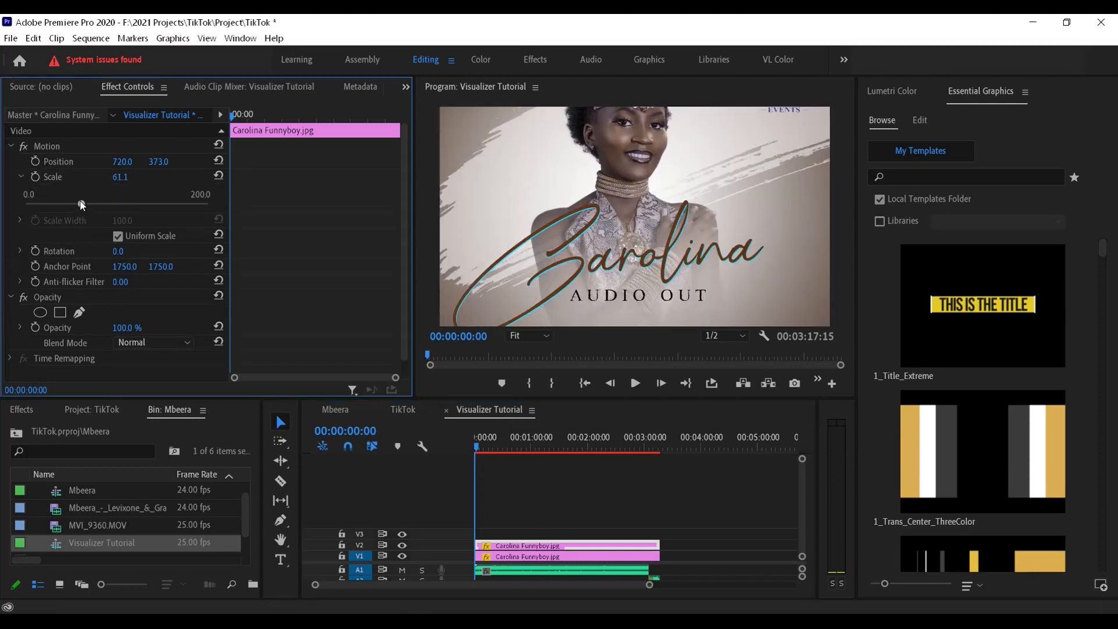
left_click_drag(80, 204, 50, 204)
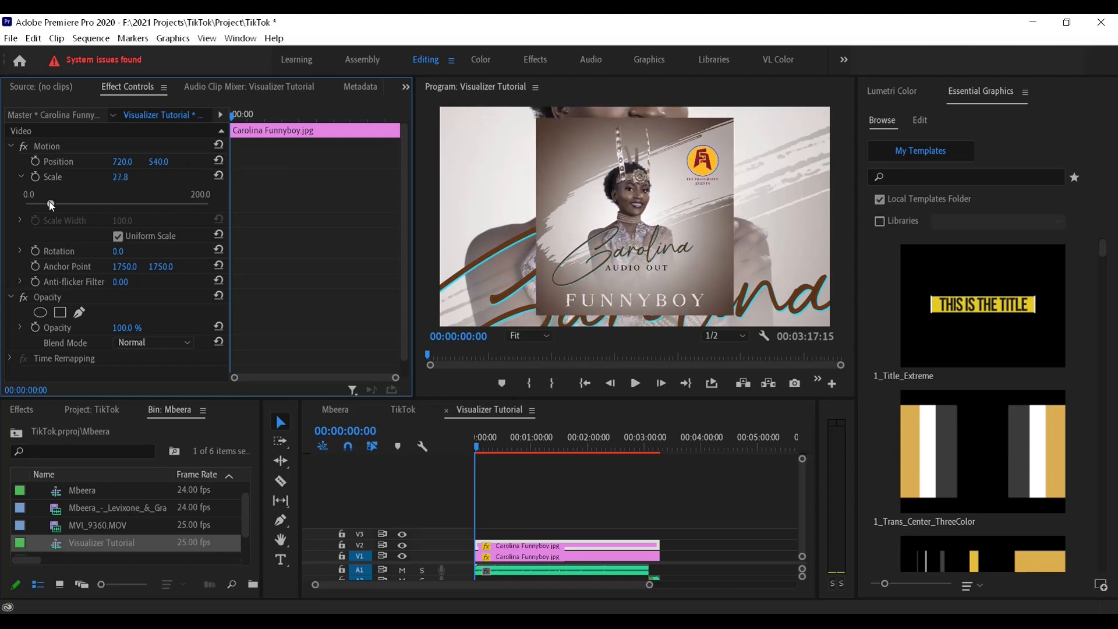
left_click(545, 500)
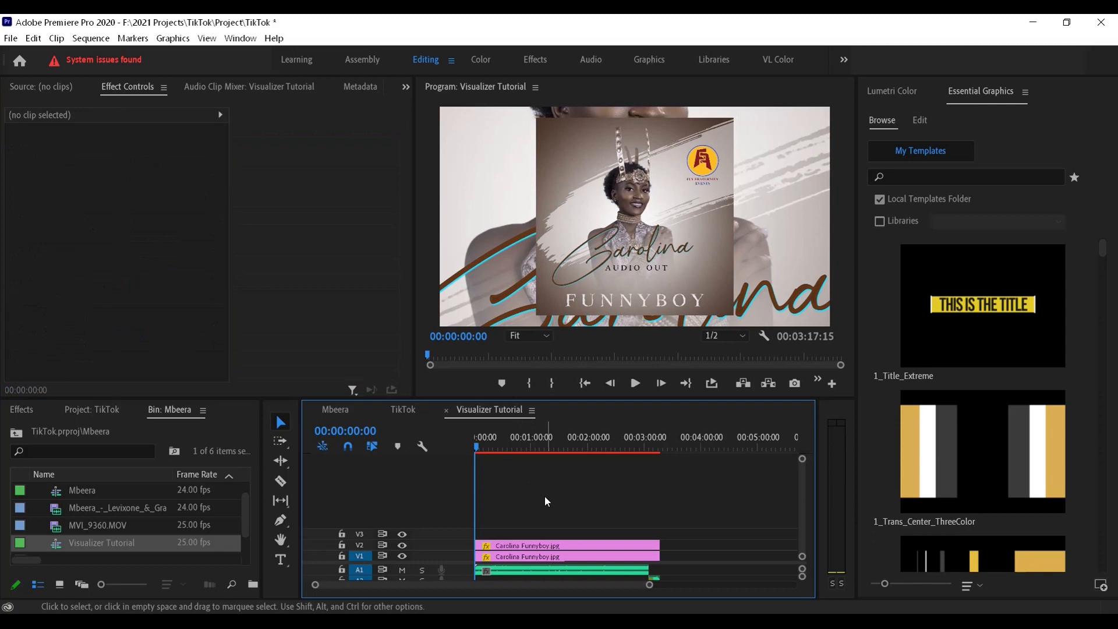
mouse_move(611, 532)
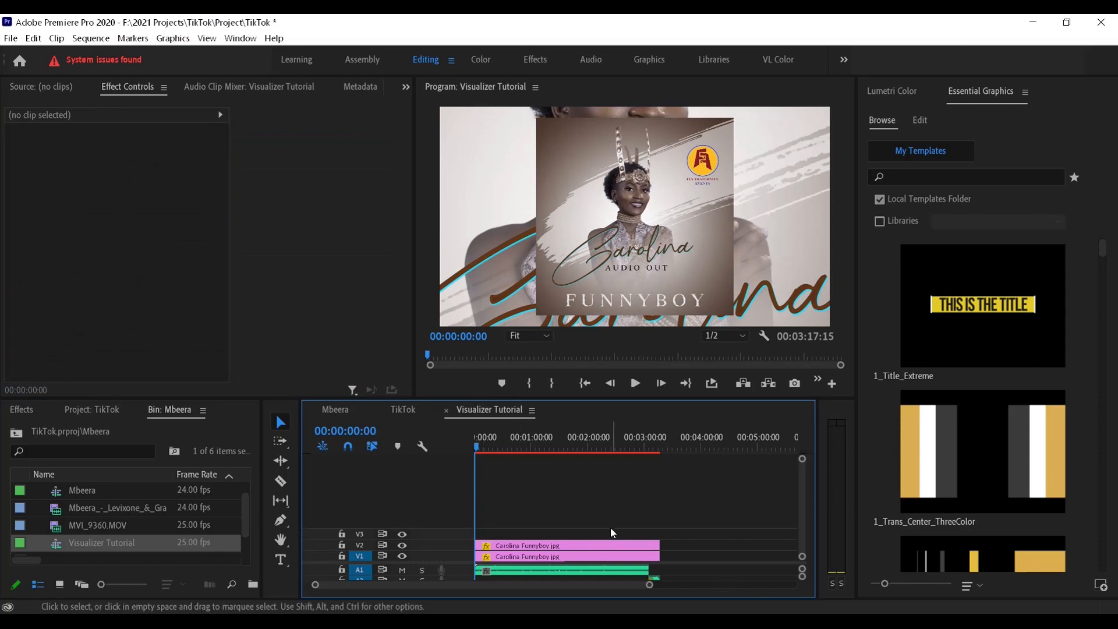
Place Circle.png on V3 and scale it to about 42 so it covers the small flyer.
left_click(1031, 22)
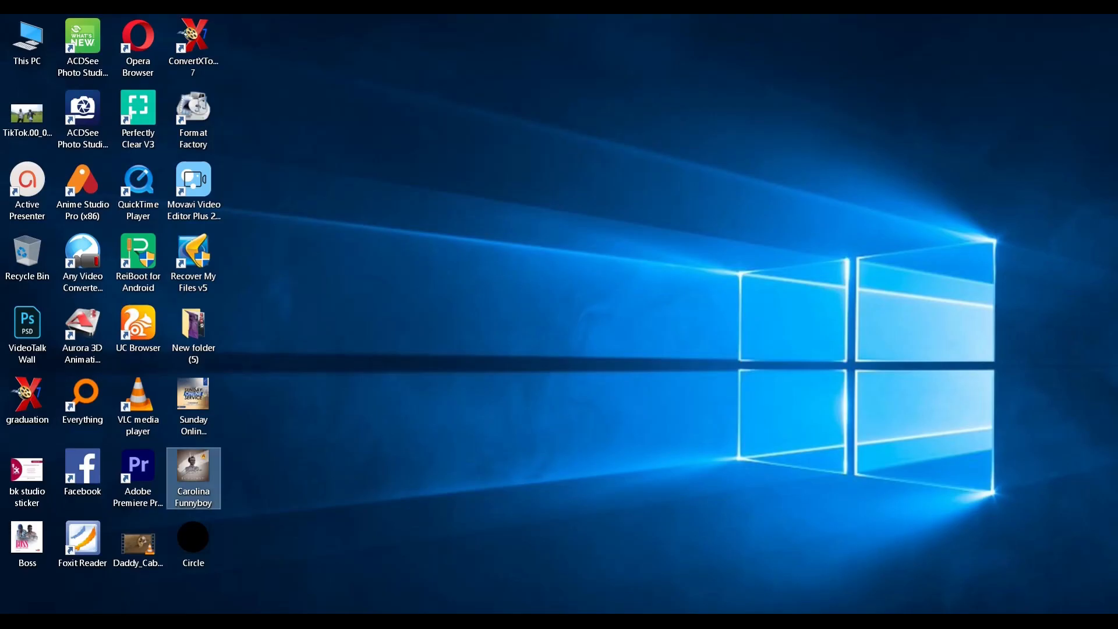
left_click_drag(192, 542, 282, 552)
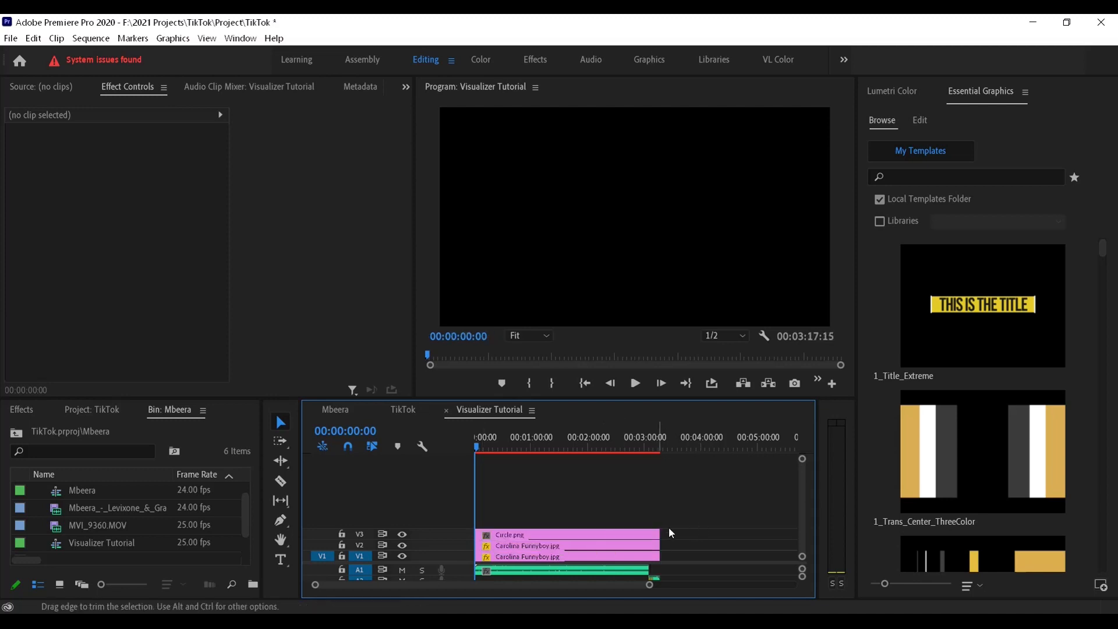
left_click(567, 535)
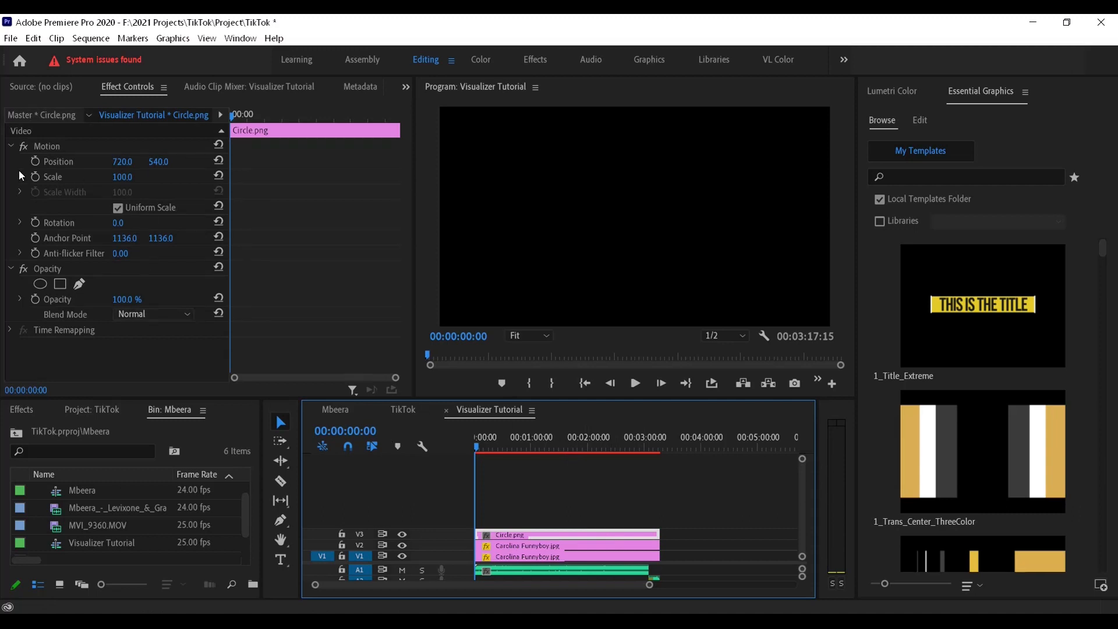
left_click(20, 177)
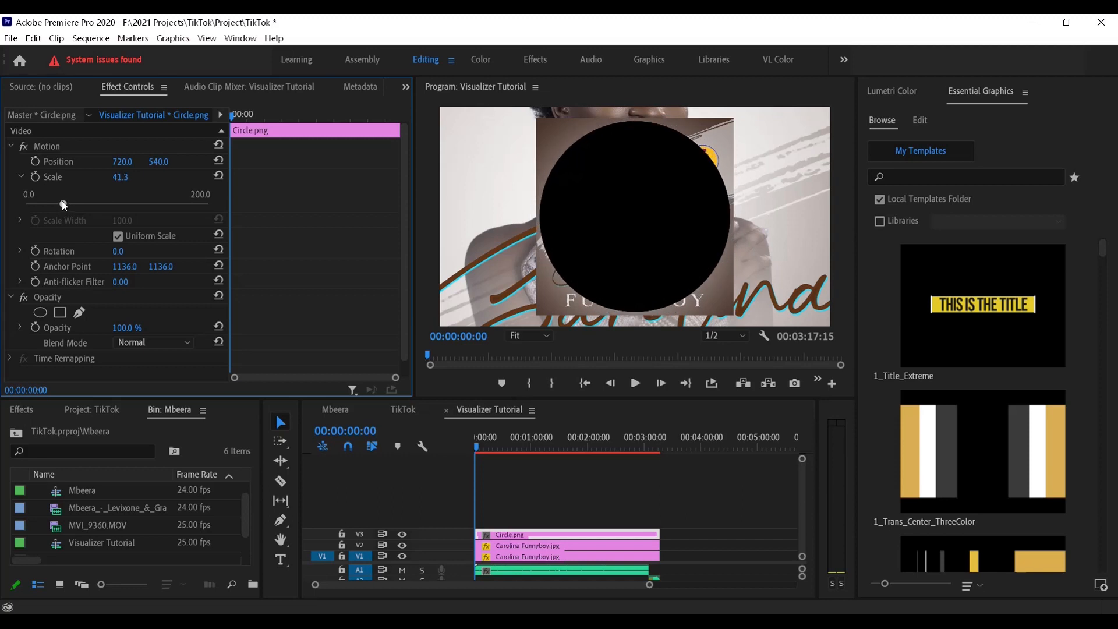
left_click_drag(60, 205, 64, 205)
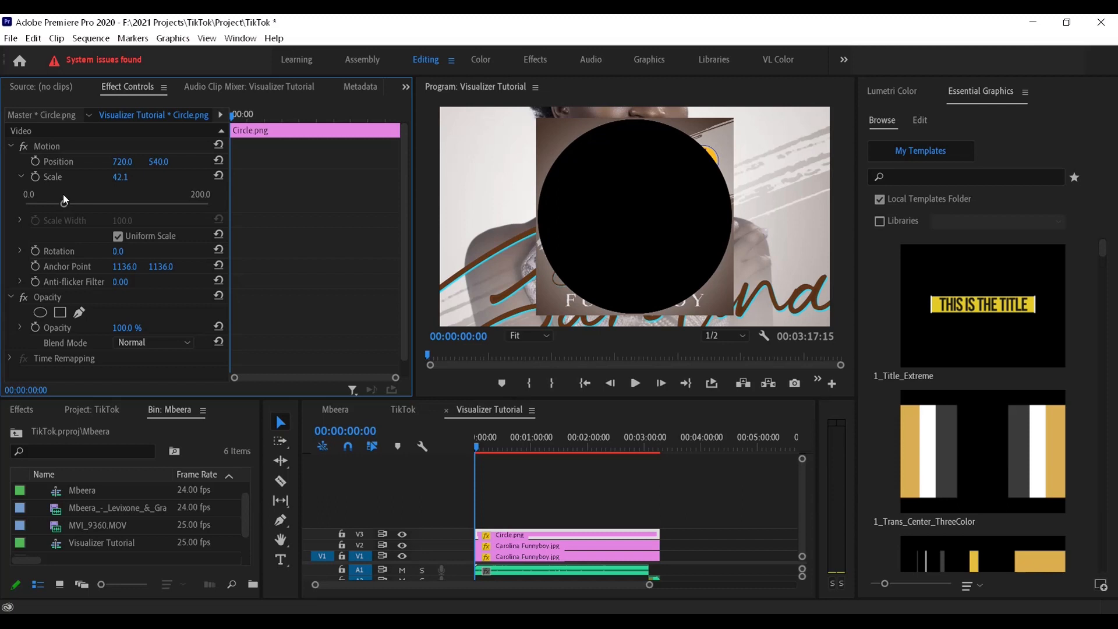
mouse_move(443, 133)
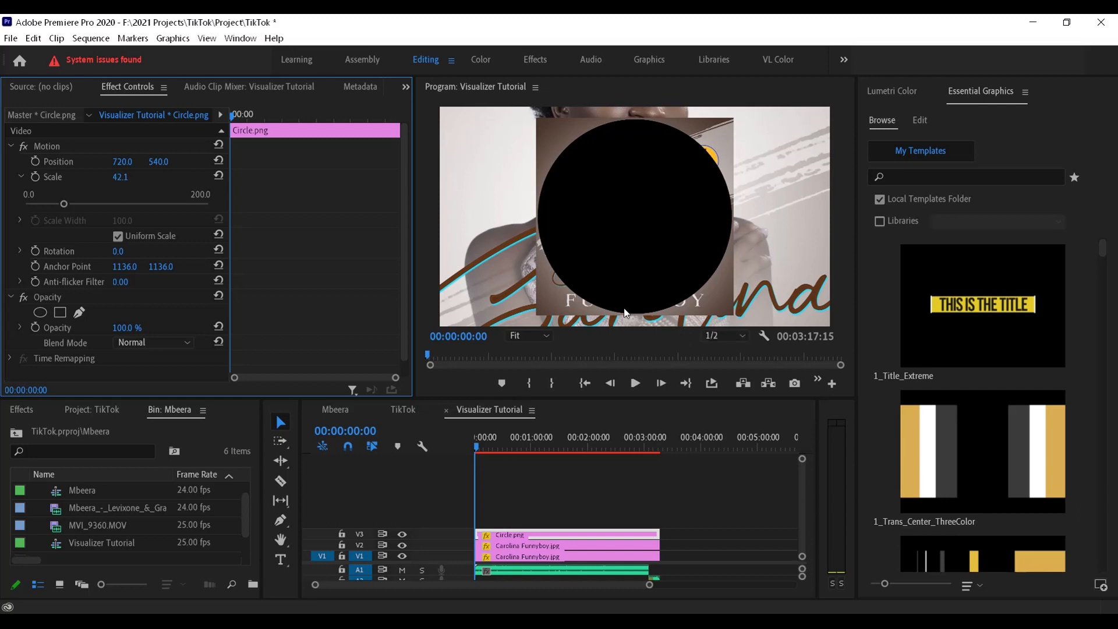
mouse_move(675, 141)
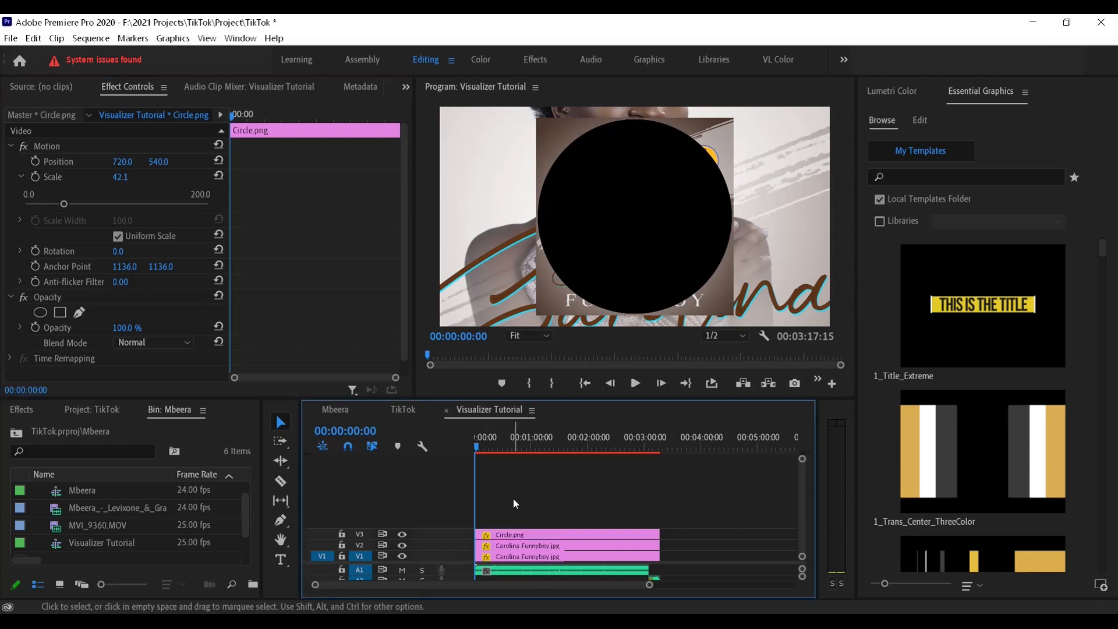
Select the small flyer and search the Effects panel for 'track' to find Track Matte Key.
left_click(500, 545)
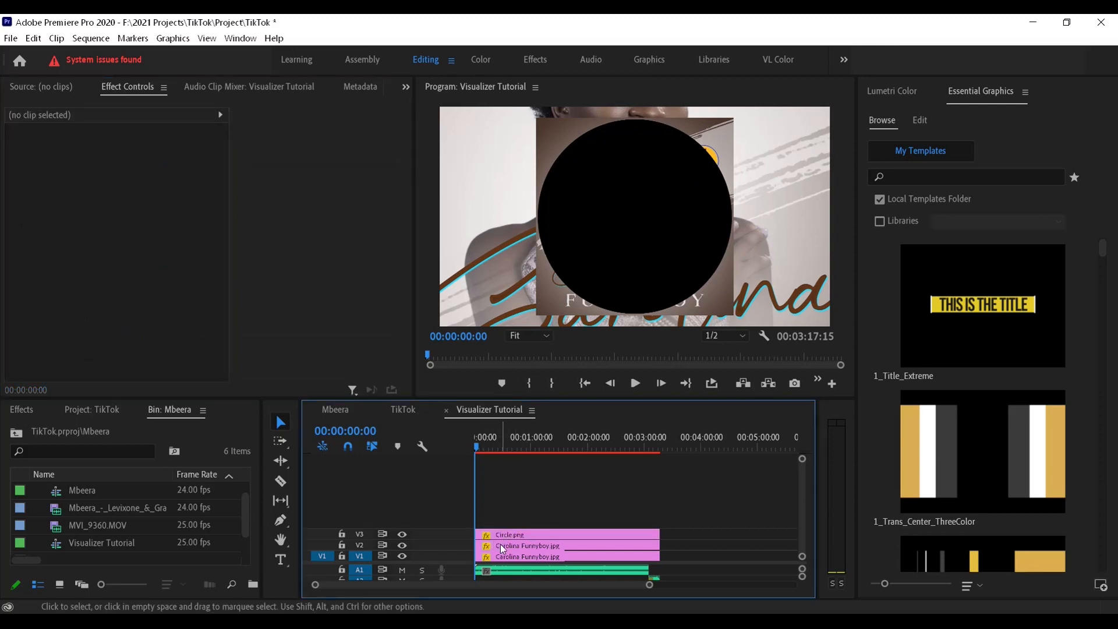
left_click(527, 545)
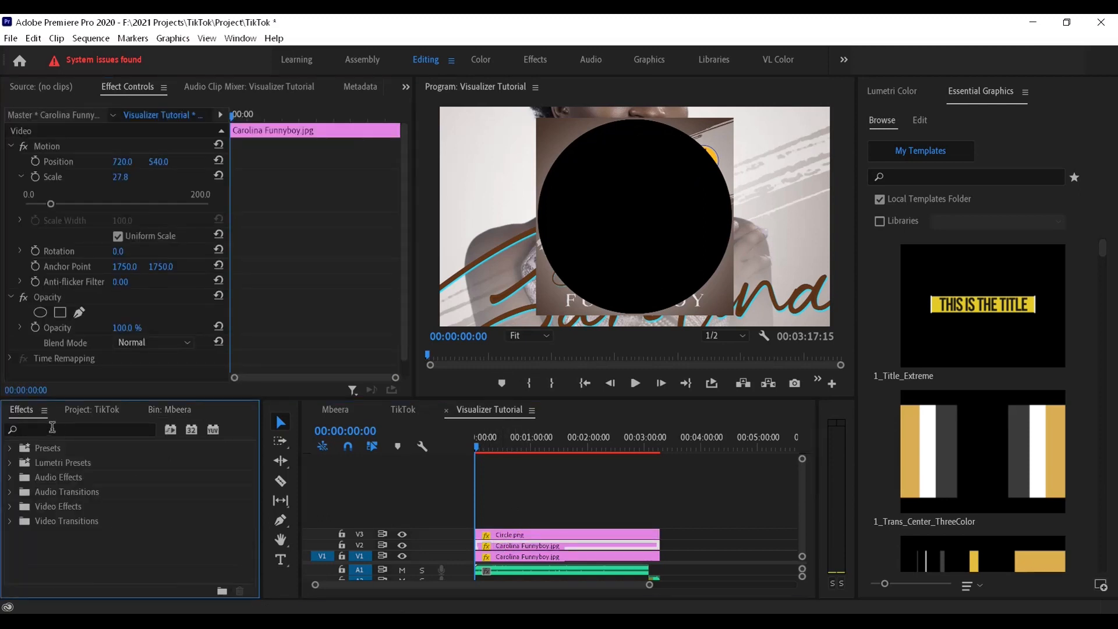
left_click(240, 38)
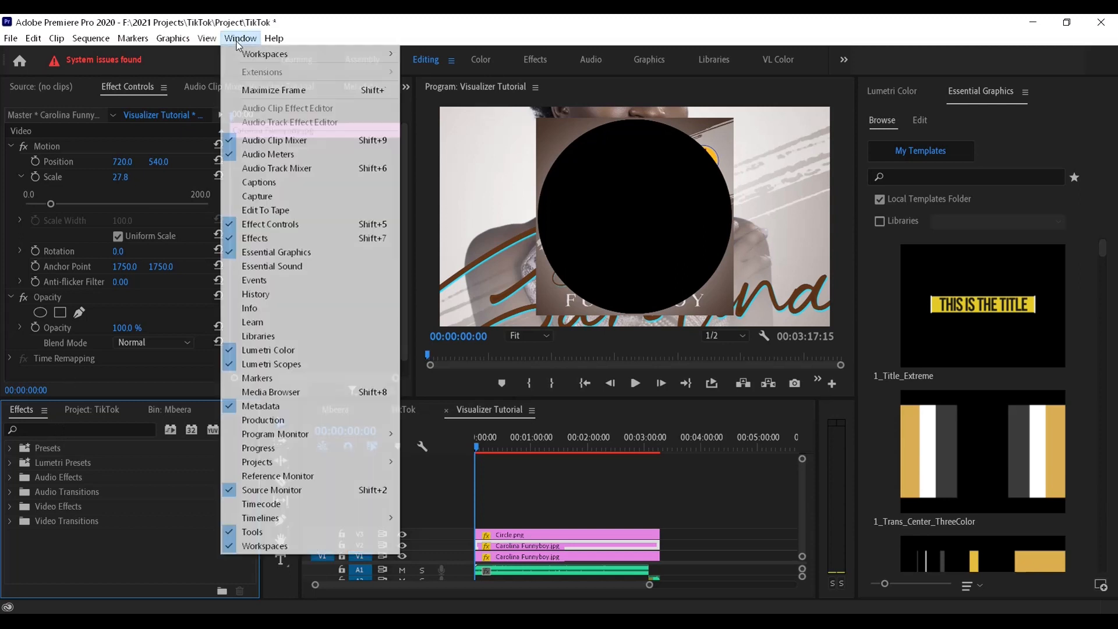
mouse_move(255, 238)
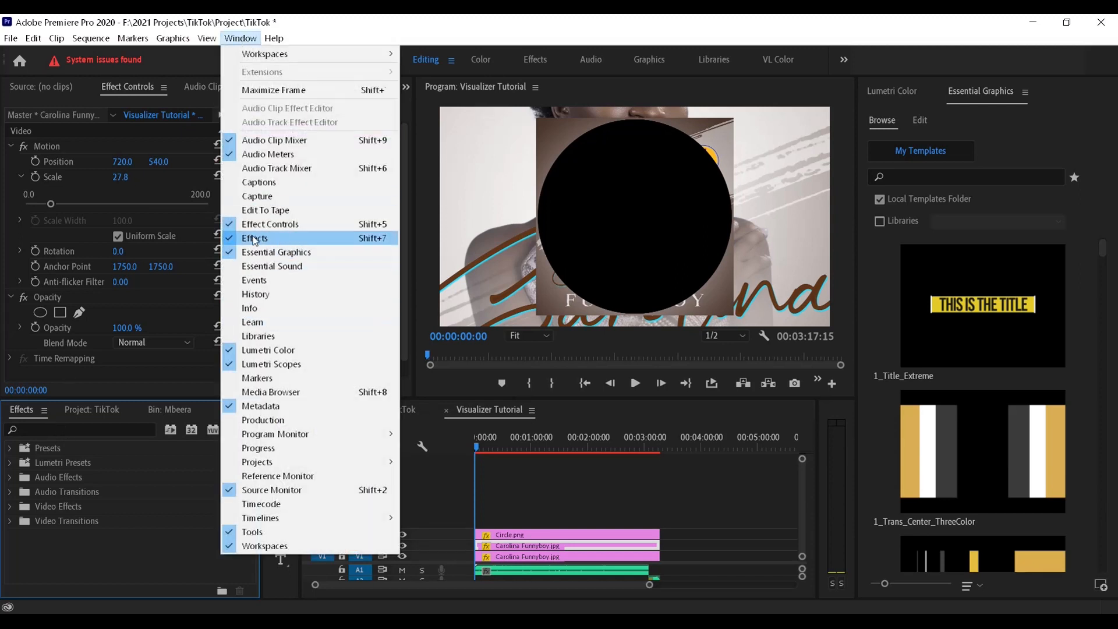
left_click(255, 238)
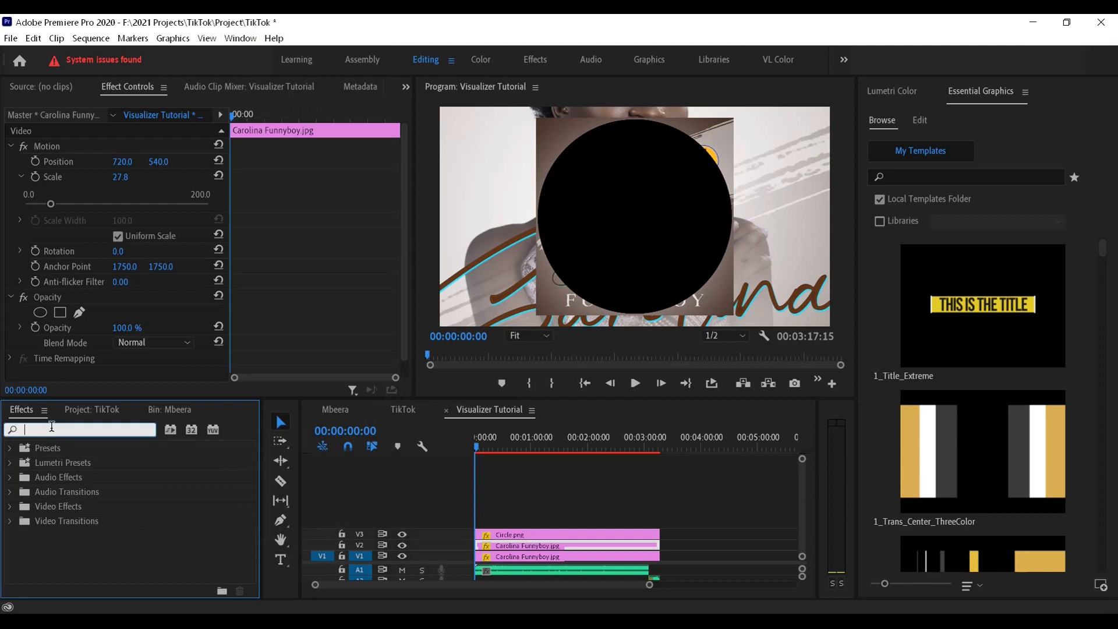
type("ti")
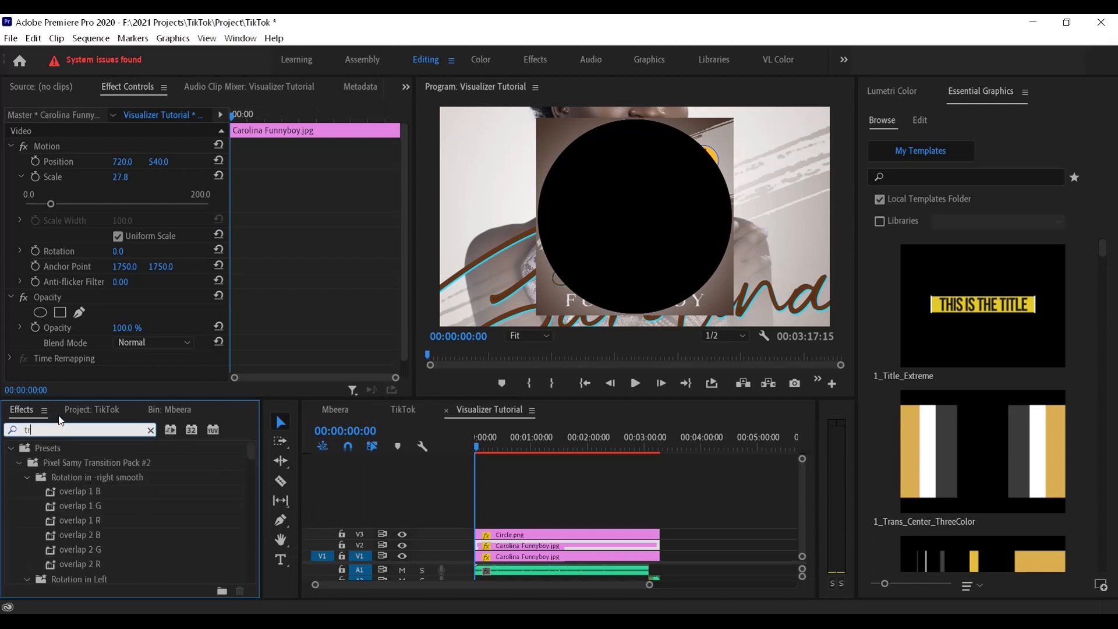
type("track")
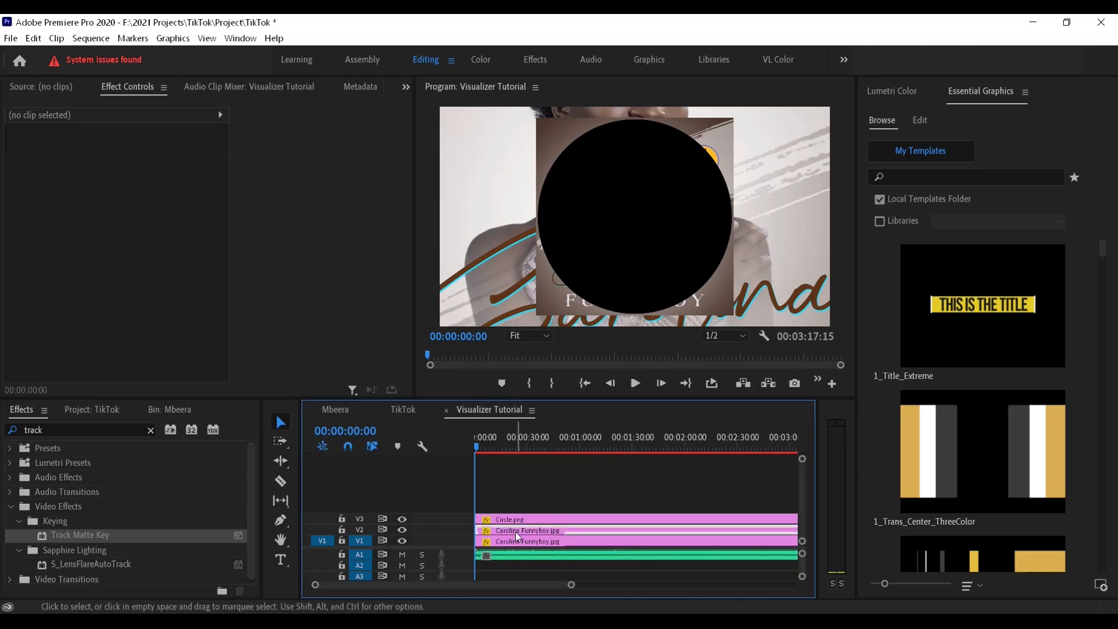
left_click(514, 531)
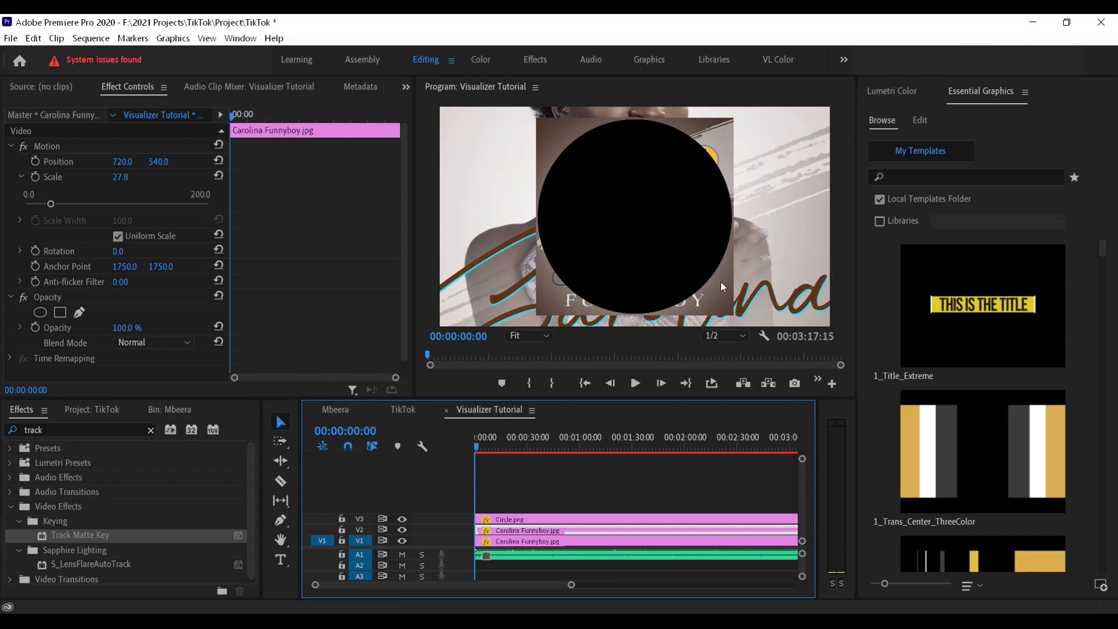
mouse_move(298, 227)
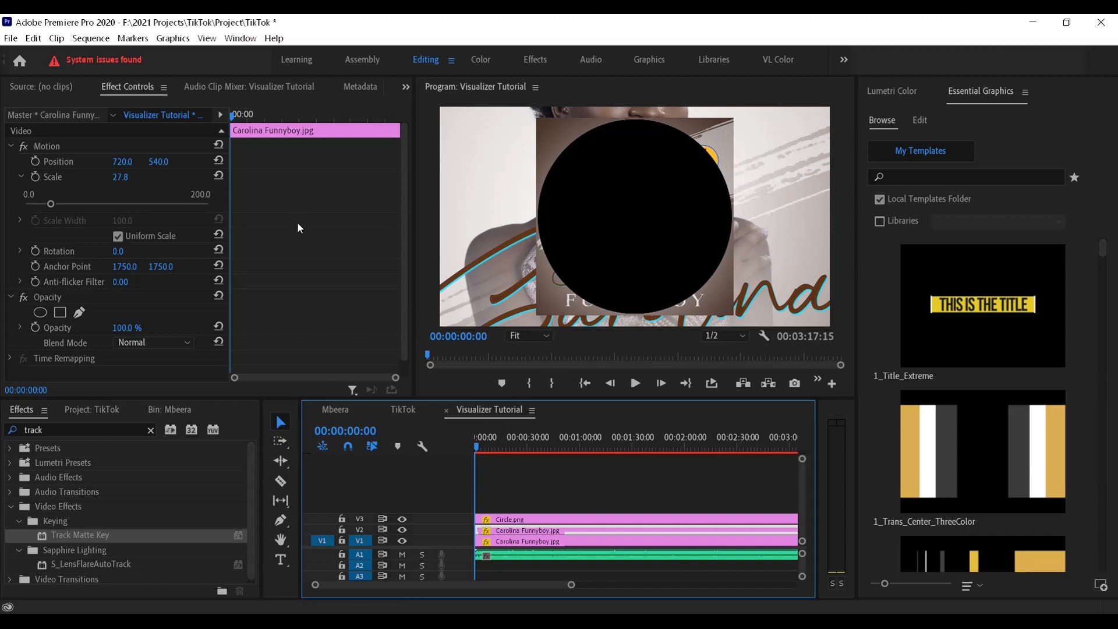
Apply Track Matte Key to the V2 flyer with Matte set to Video 3.
left_click(11, 145)
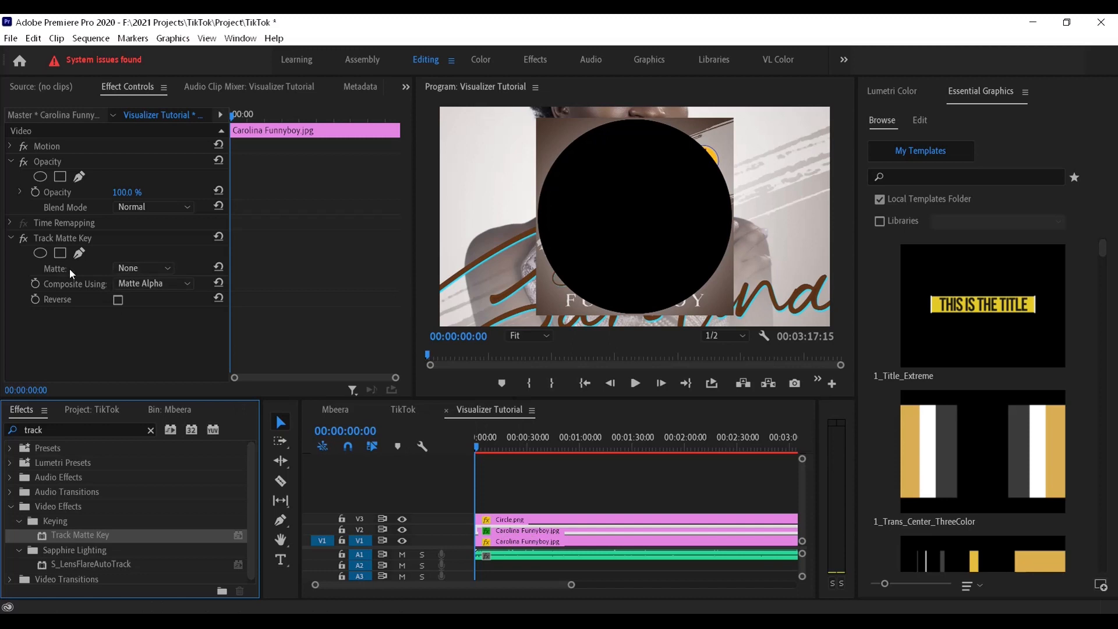
left_click(142, 268)
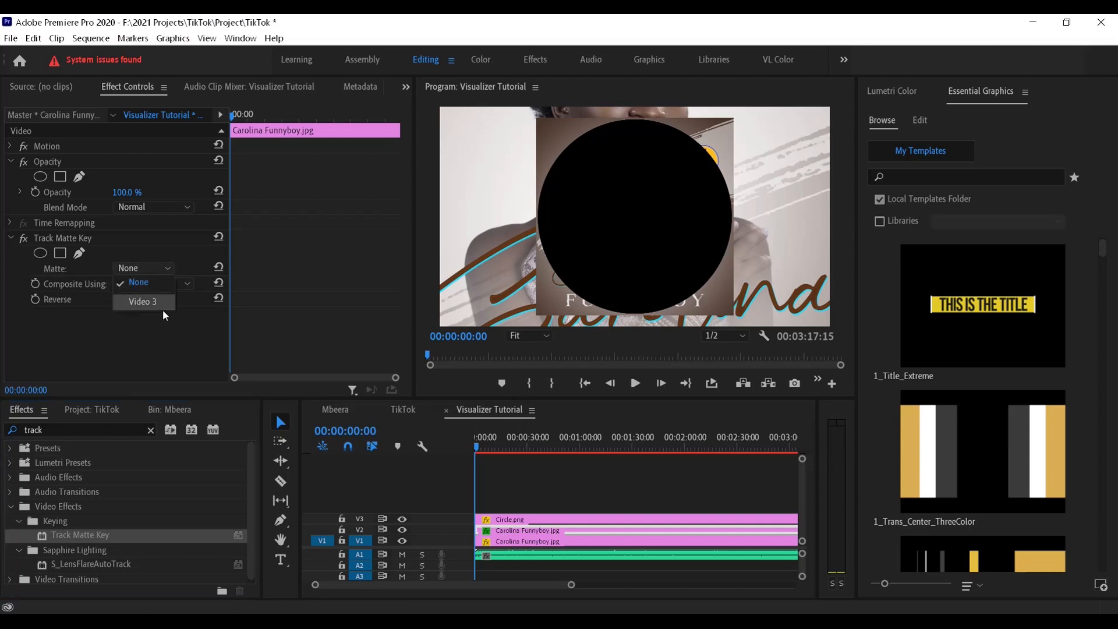
mouse_move(379, 528)
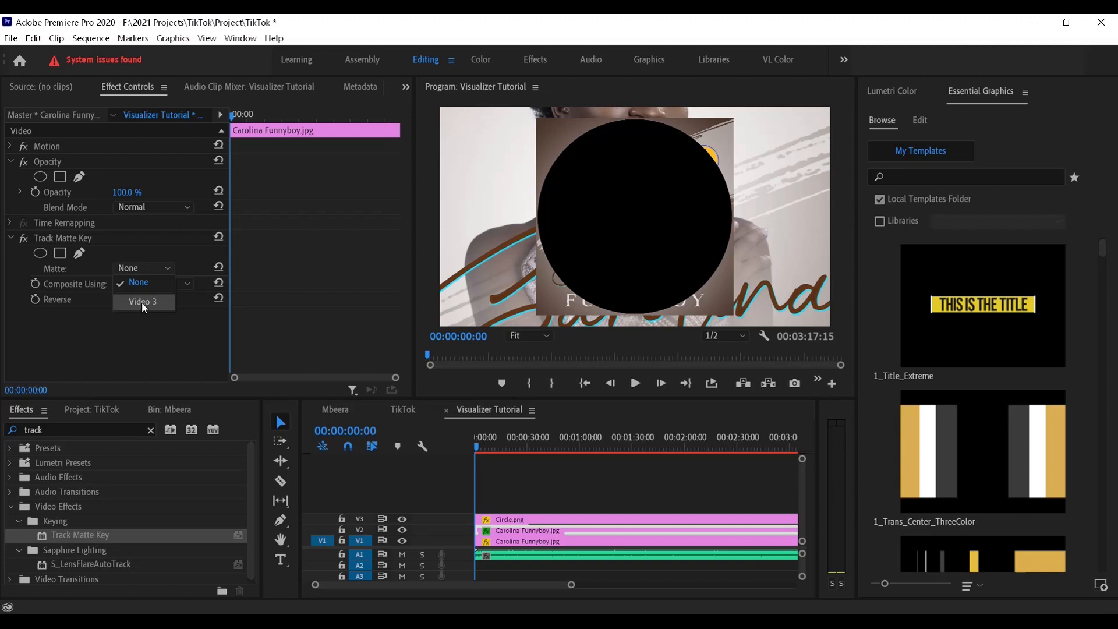
mouse_move(138, 312)
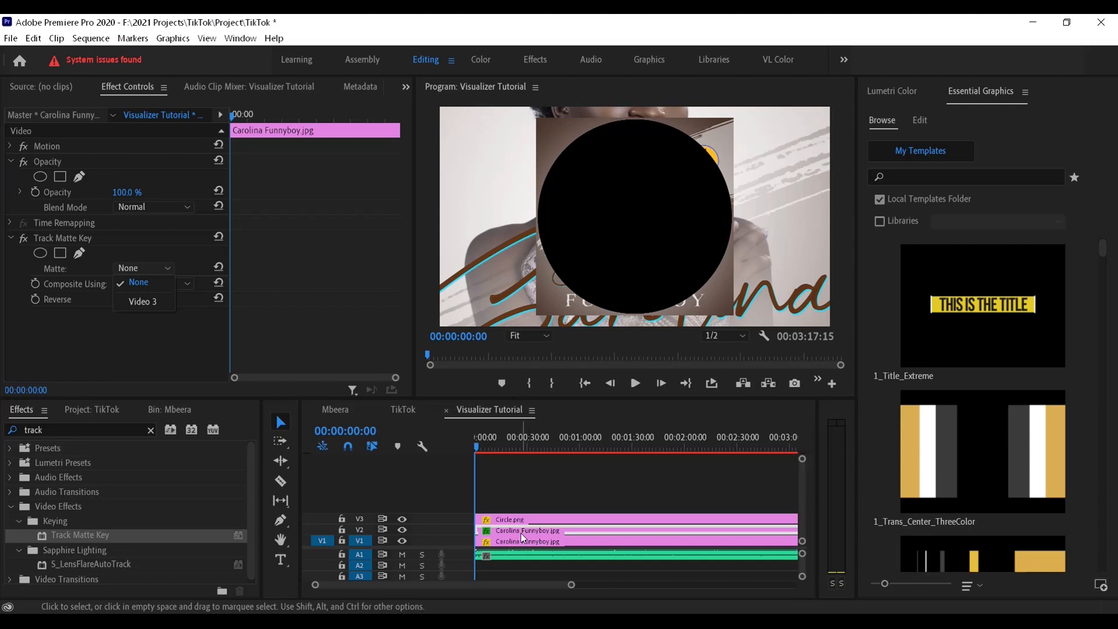
left_click(142, 300)
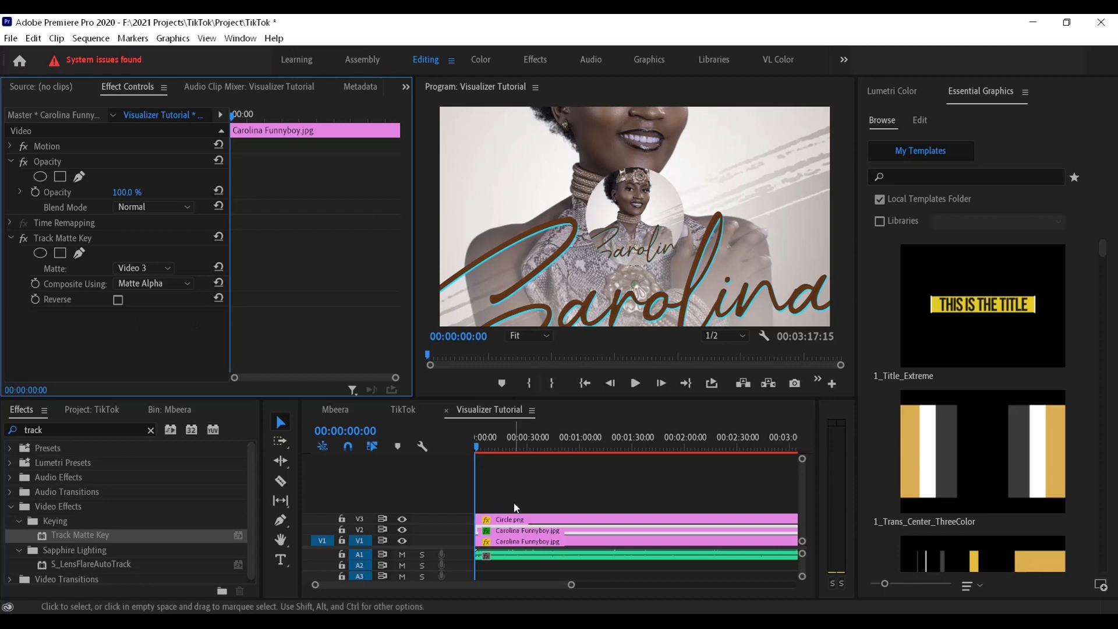
left_click(509, 519)
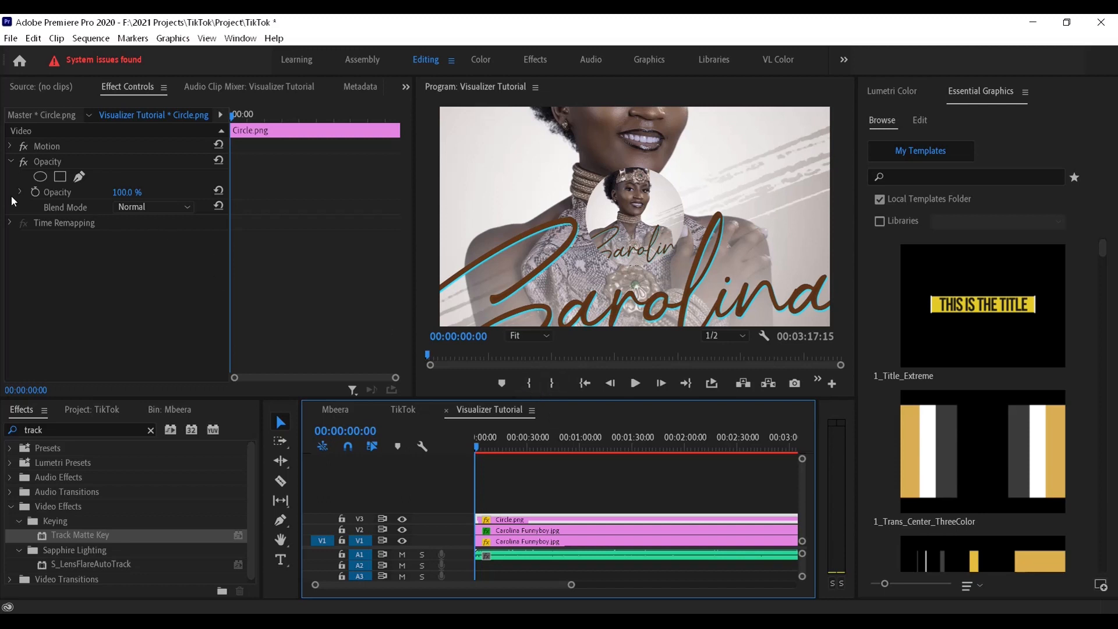
Enlarge the Circle.png matte scale from 42.1 to about 81.7.
left_click(10, 145)
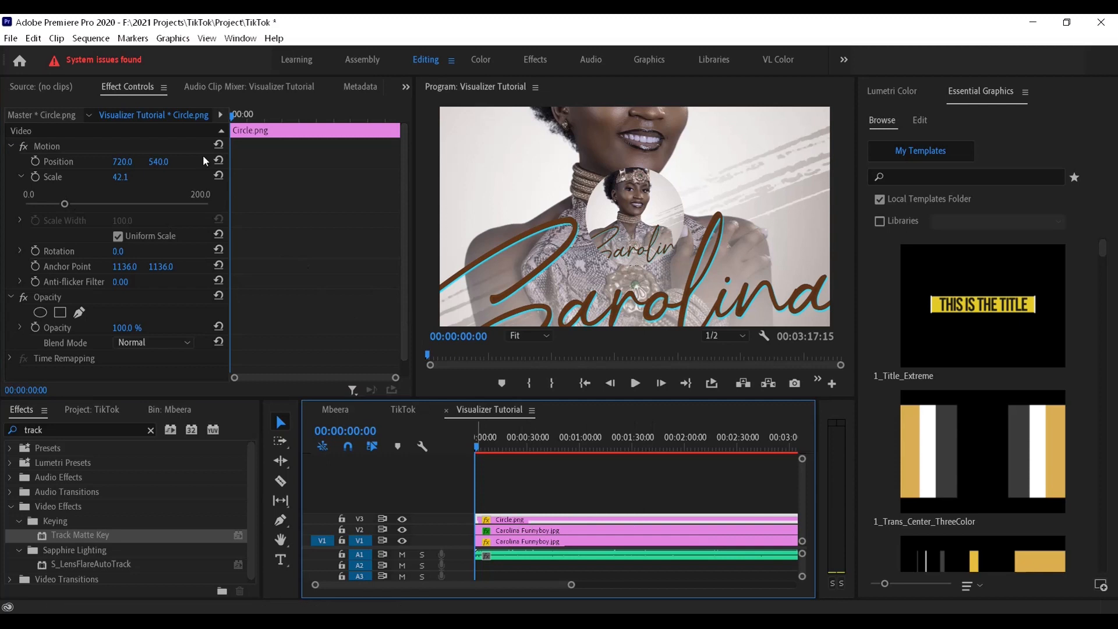
left_click_drag(64, 203, 81, 203)
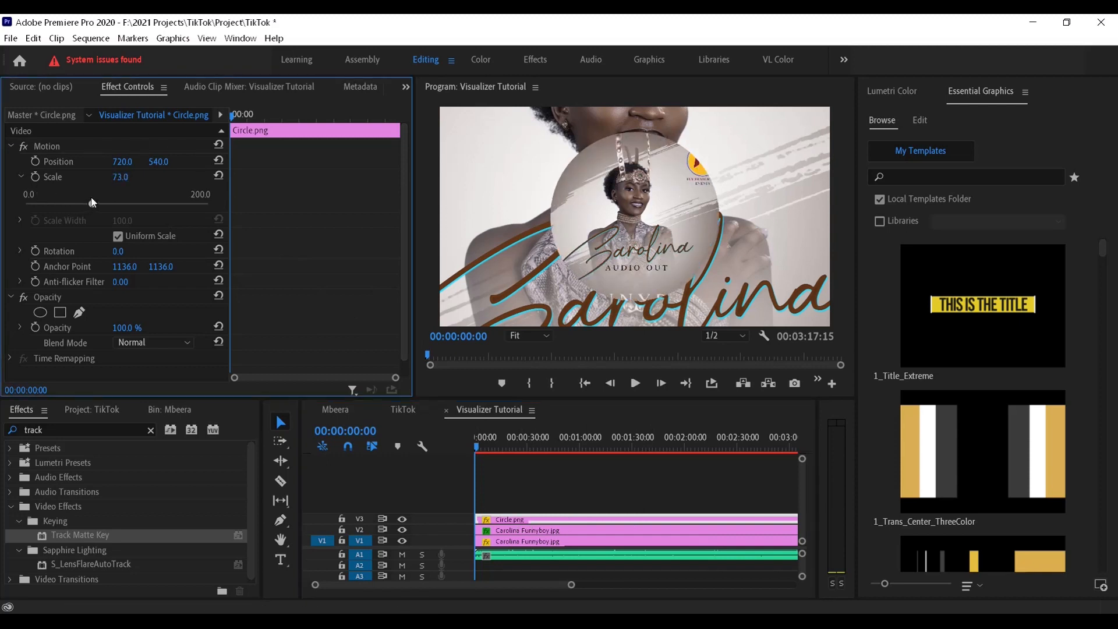
left_click_drag(120, 177, 128, 177)
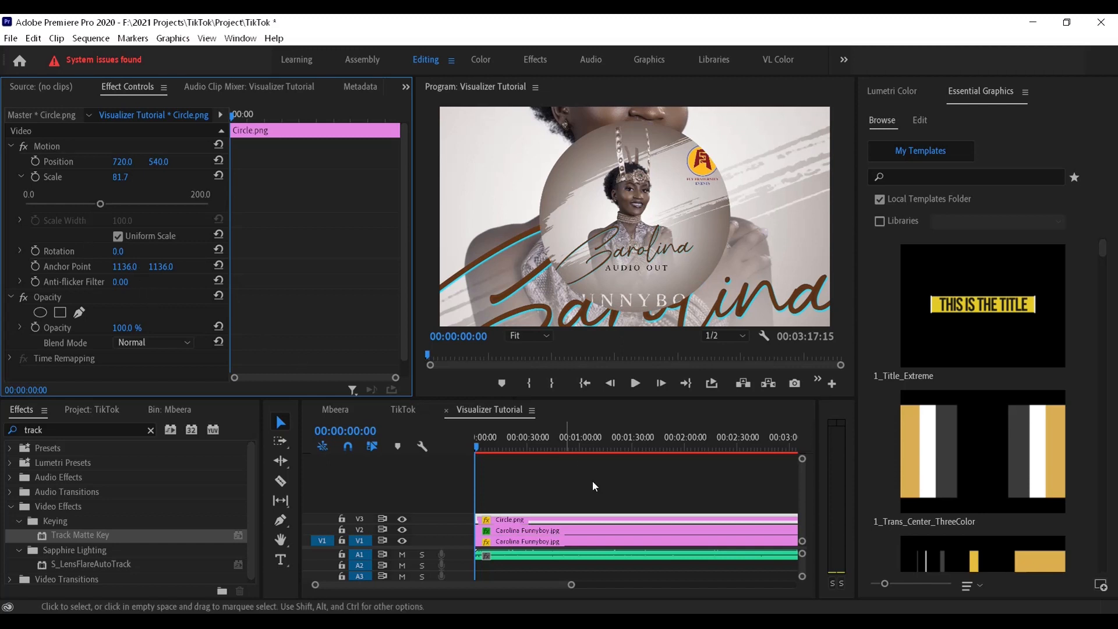
left_click(510, 529)
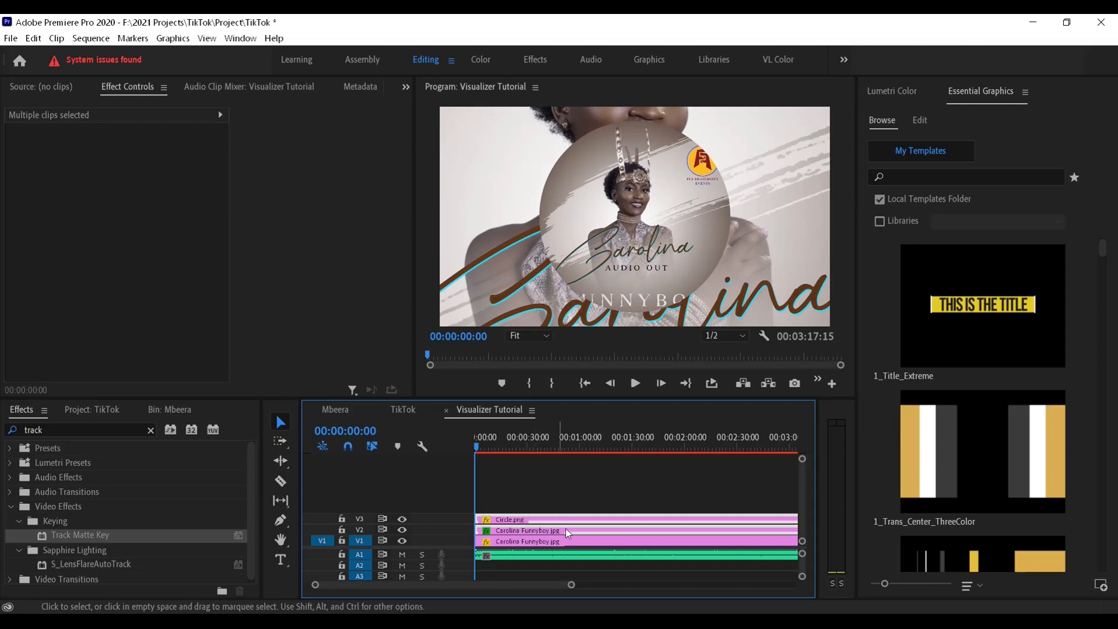
Nest the selected circle and masked flyer clips into a sequence named 'Disk'.
right_click(527, 531)
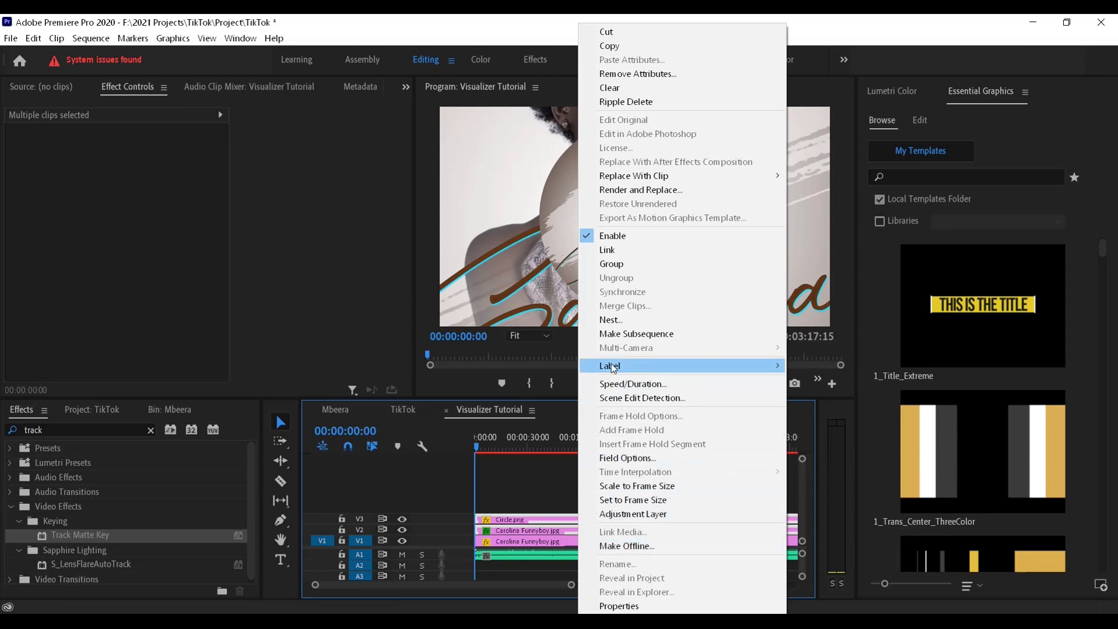
left_click(610, 319)
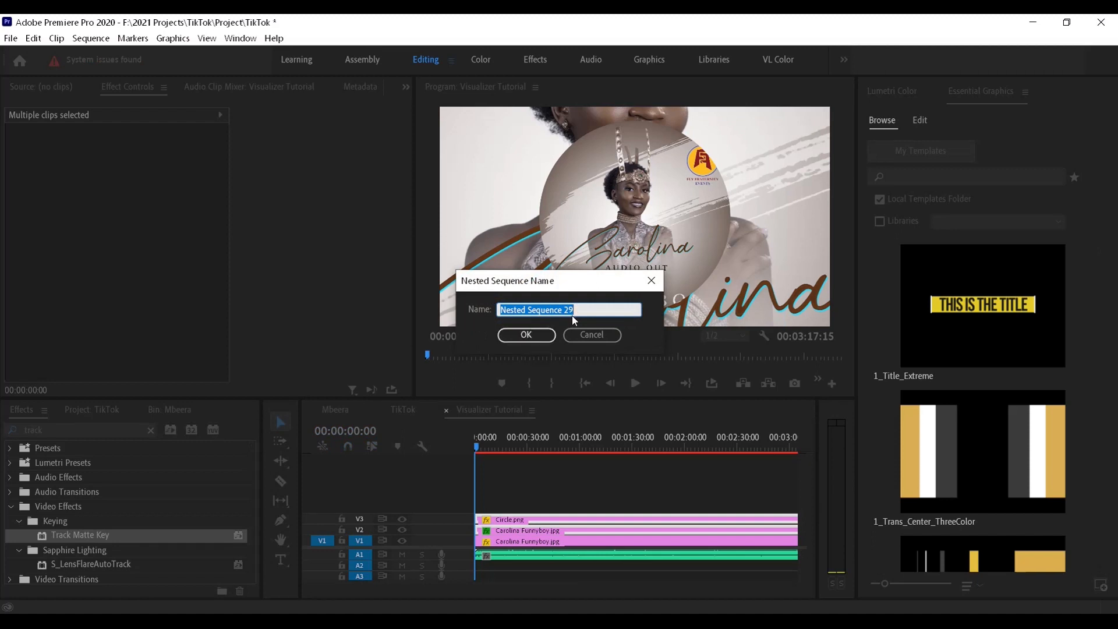
type("Disk")
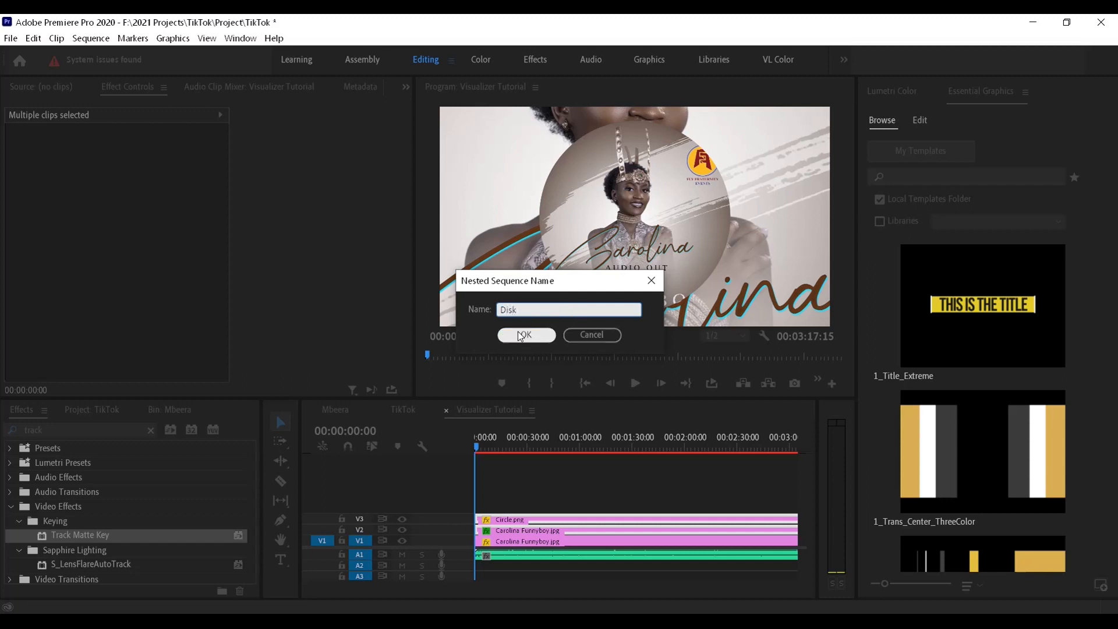
left_click(526, 335)
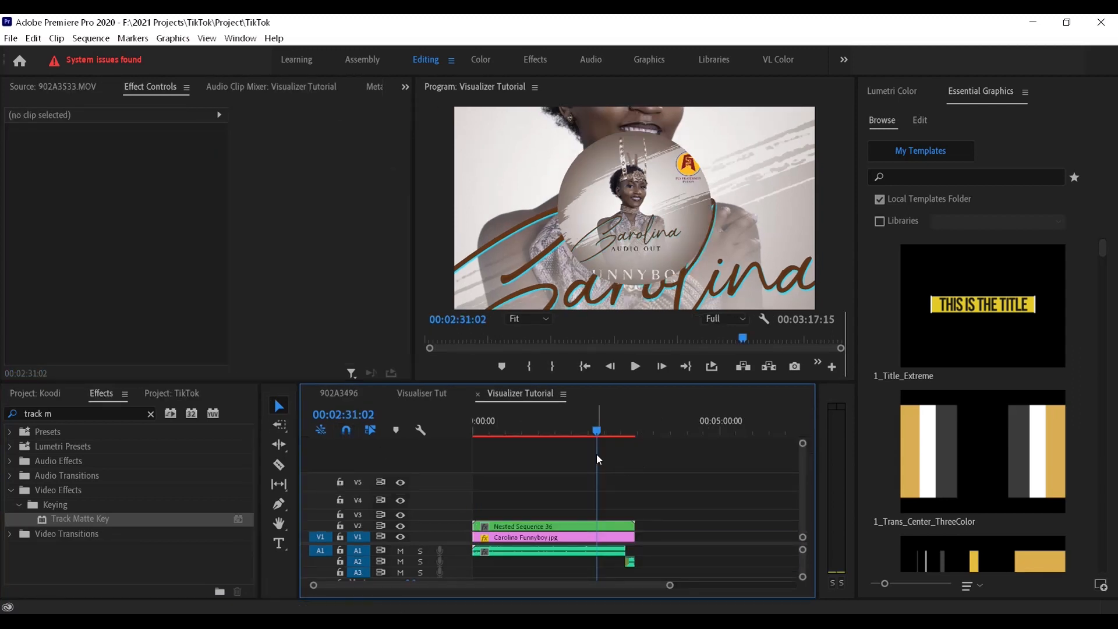
Apply Gaussian Blur from the Effects search to the background flyer clip on V1.
left_click(552, 537)
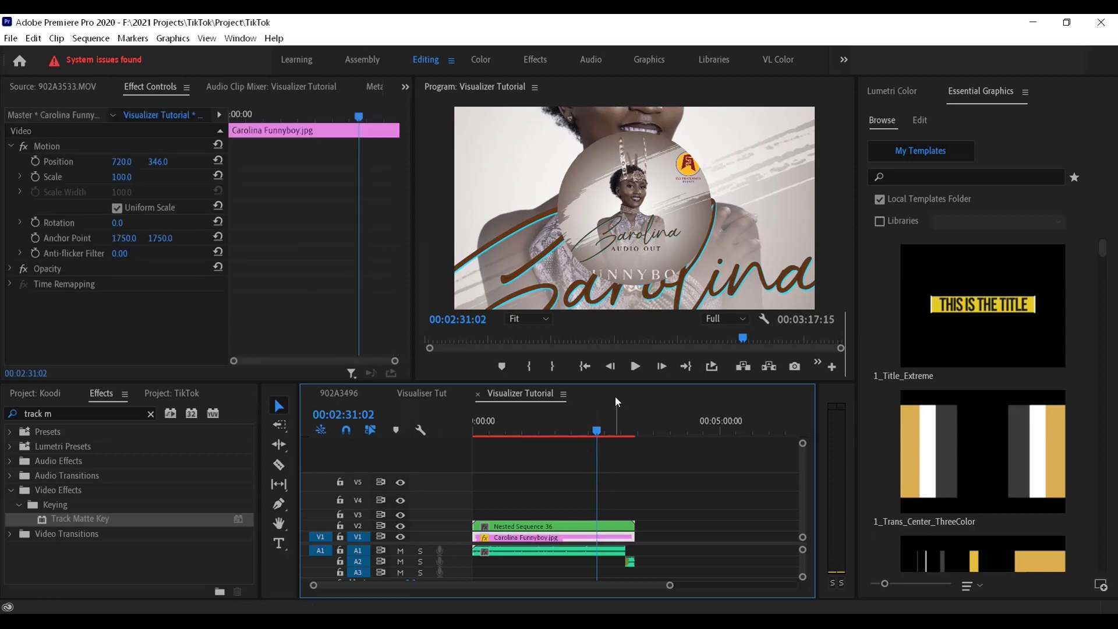
mouse_move(656, 325)
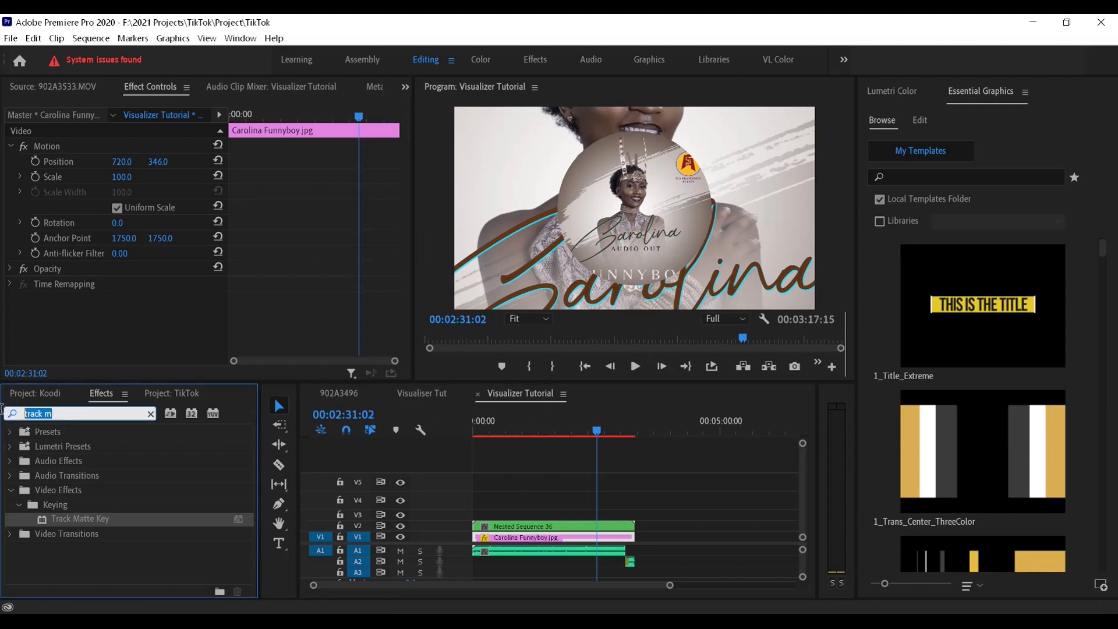
type("gau")
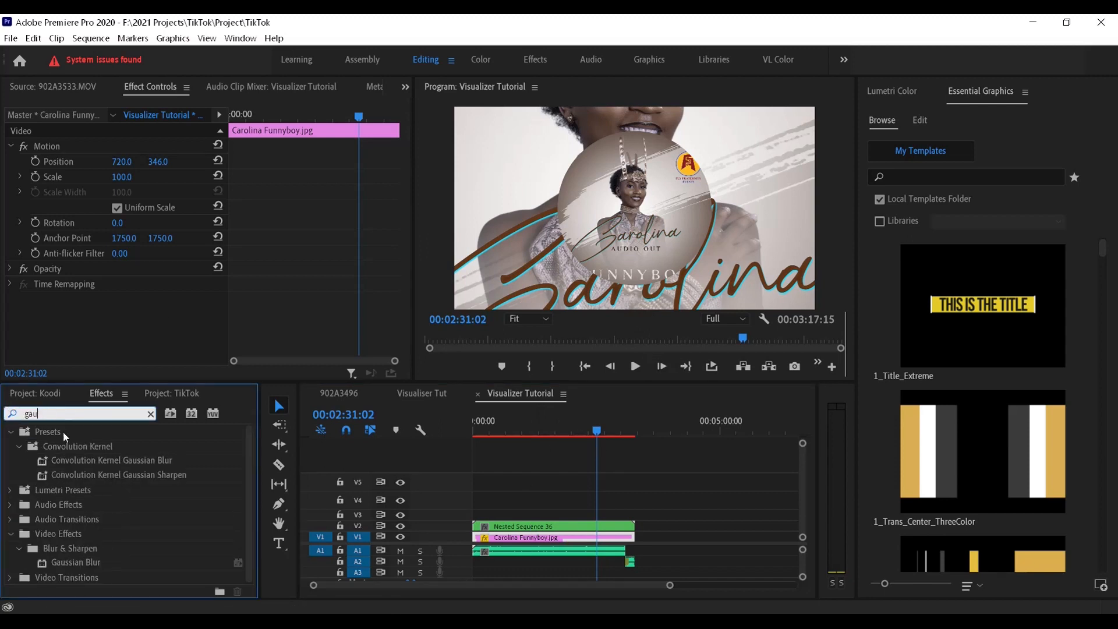
type("s")
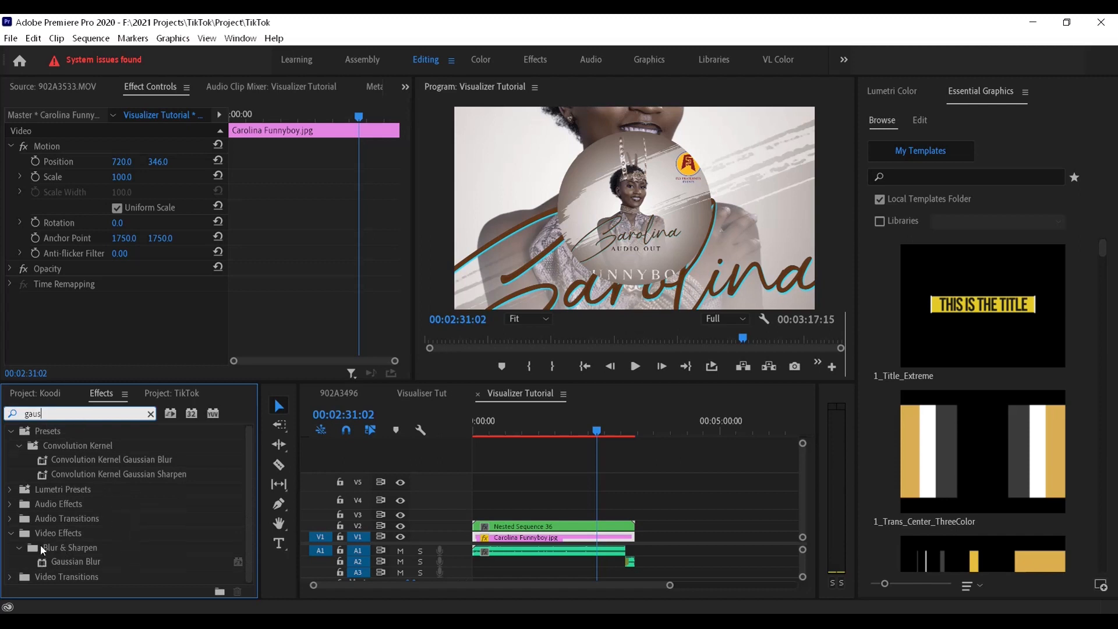
left_click_drag(74, 561, 564, 549)
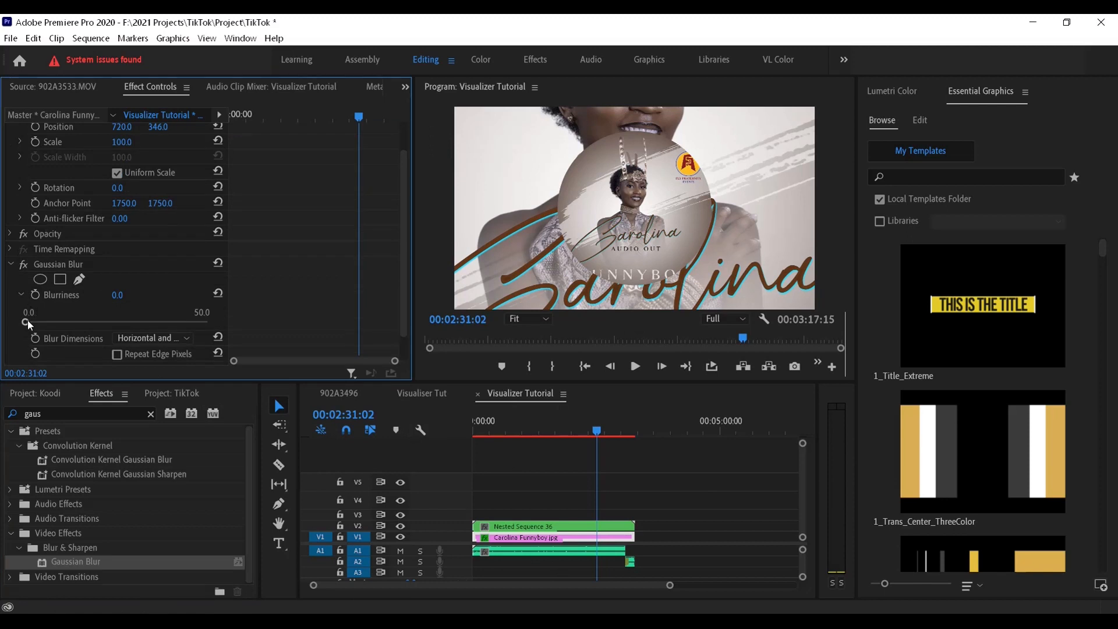
Raise the background flyer's Blurriness to 77.
left_click_drag(28, 323, 148, 323)
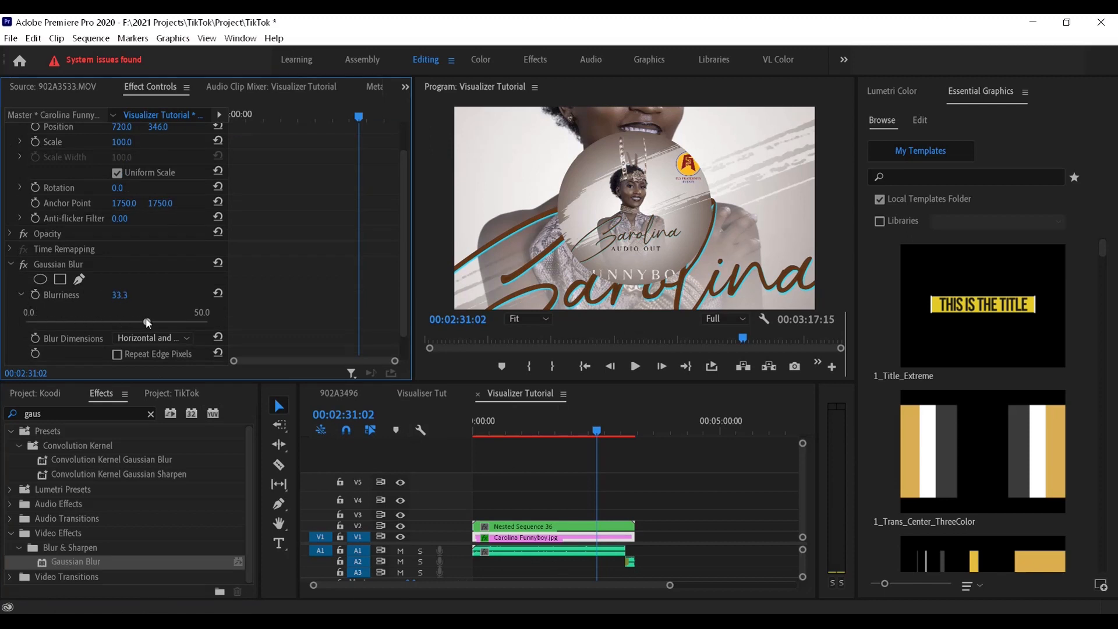
left_click_drag(146, 321, 185, 321)
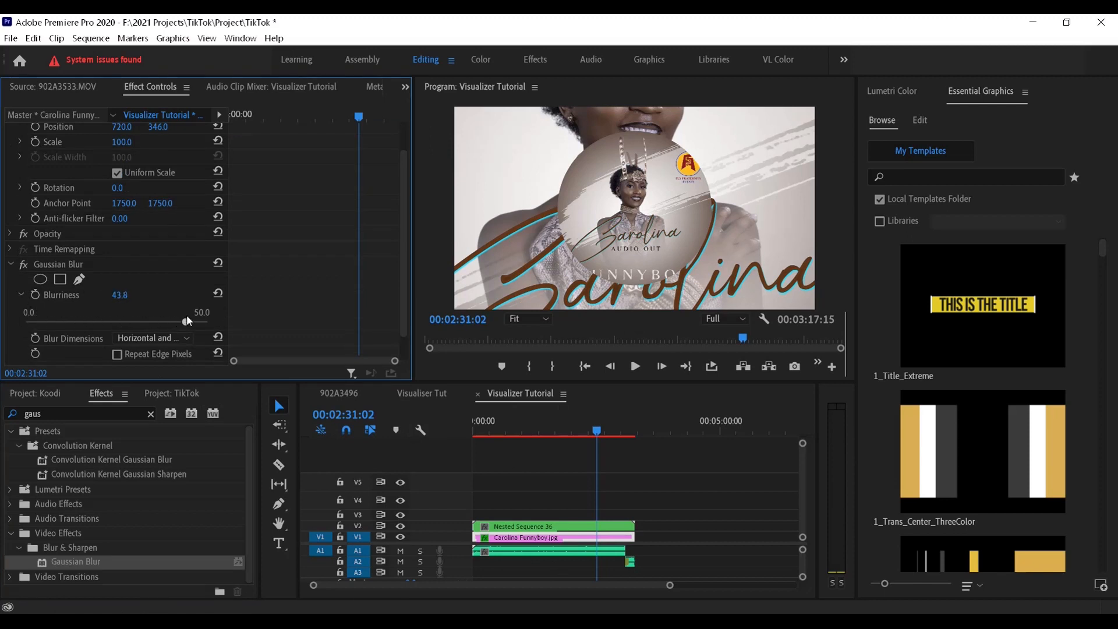
left_click_drag(185, 321, 202, 322)
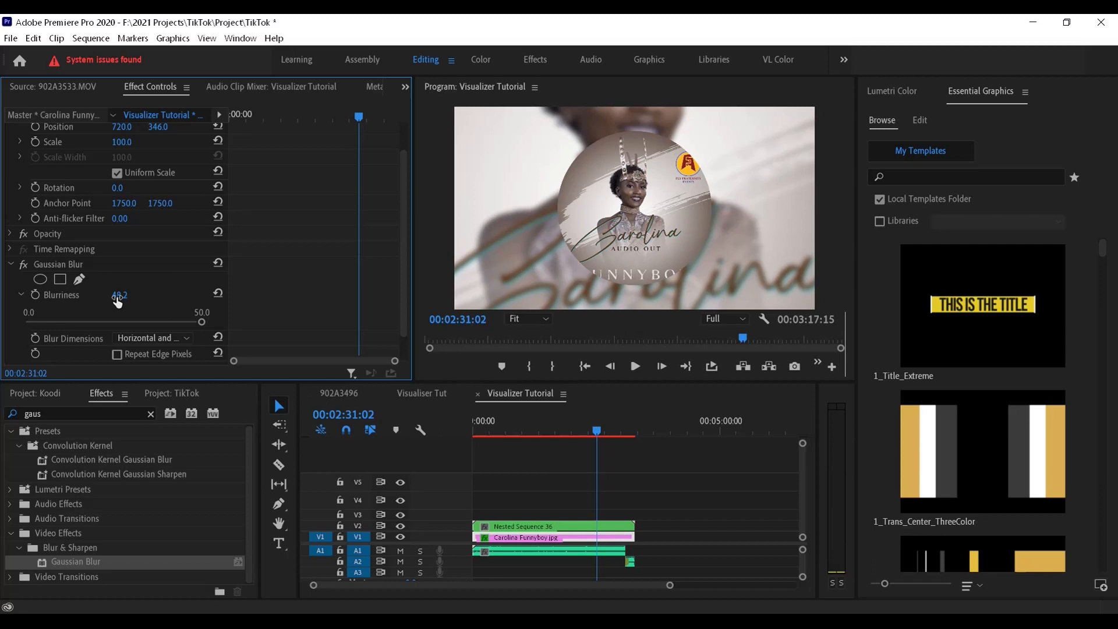
type("77.0")
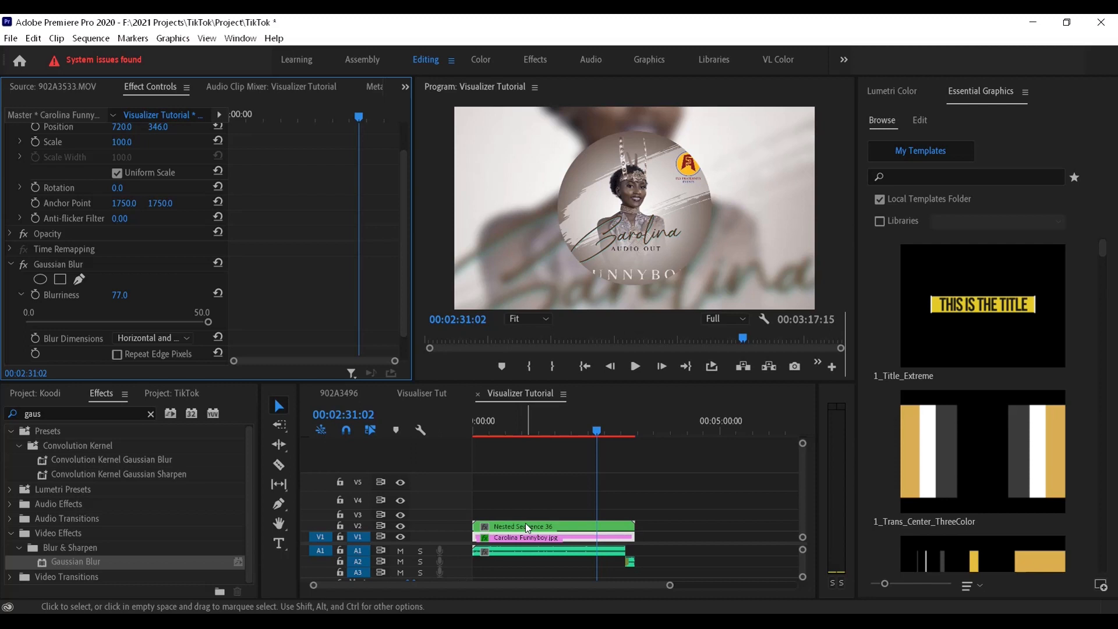
Select the nested disc clip and save the project.
left_click(549, 527)
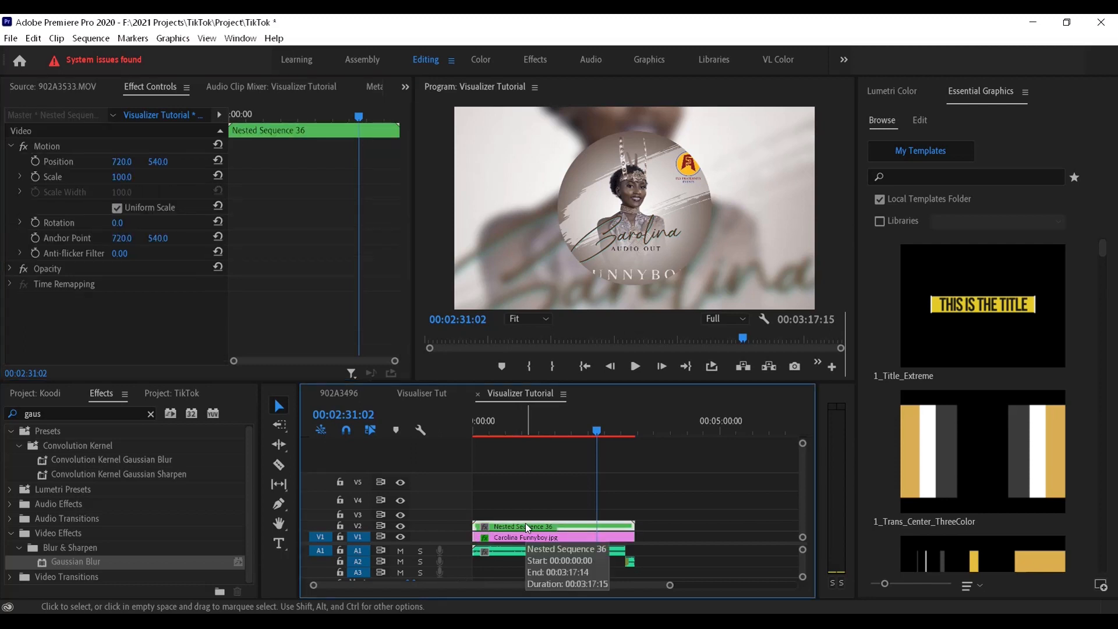
mouse_move(521, 517)
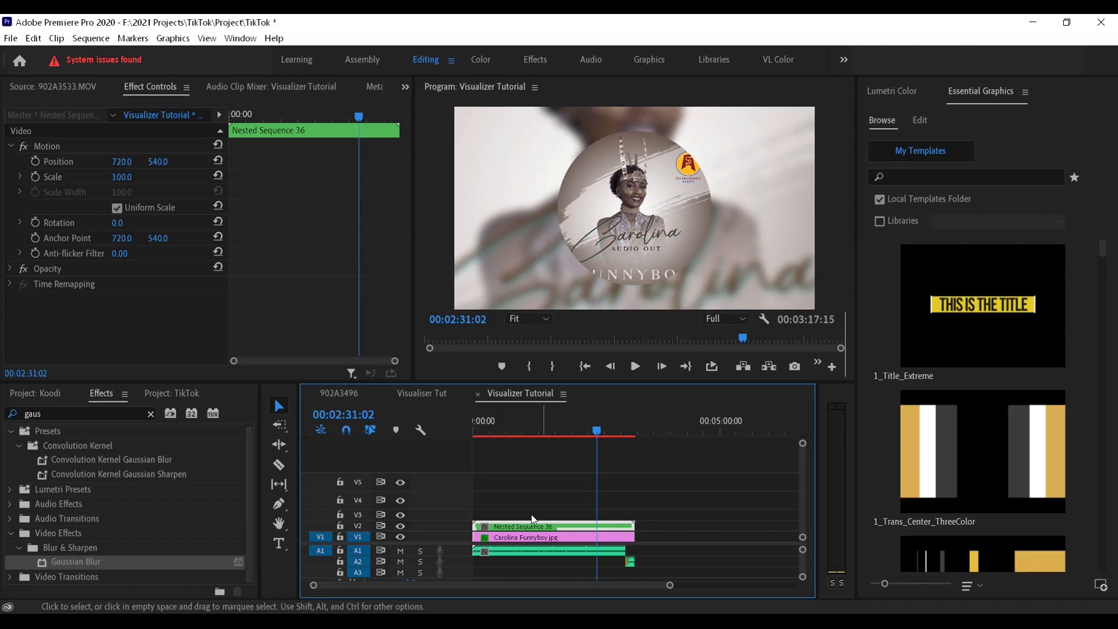
key("ctrl+s")
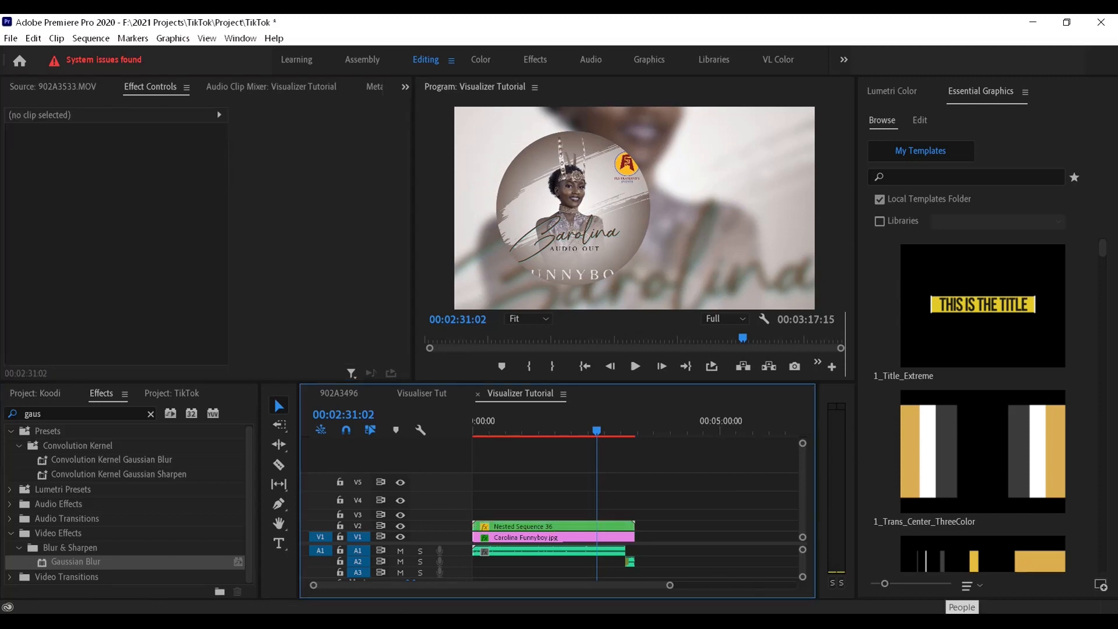
left_click(1032, 22)
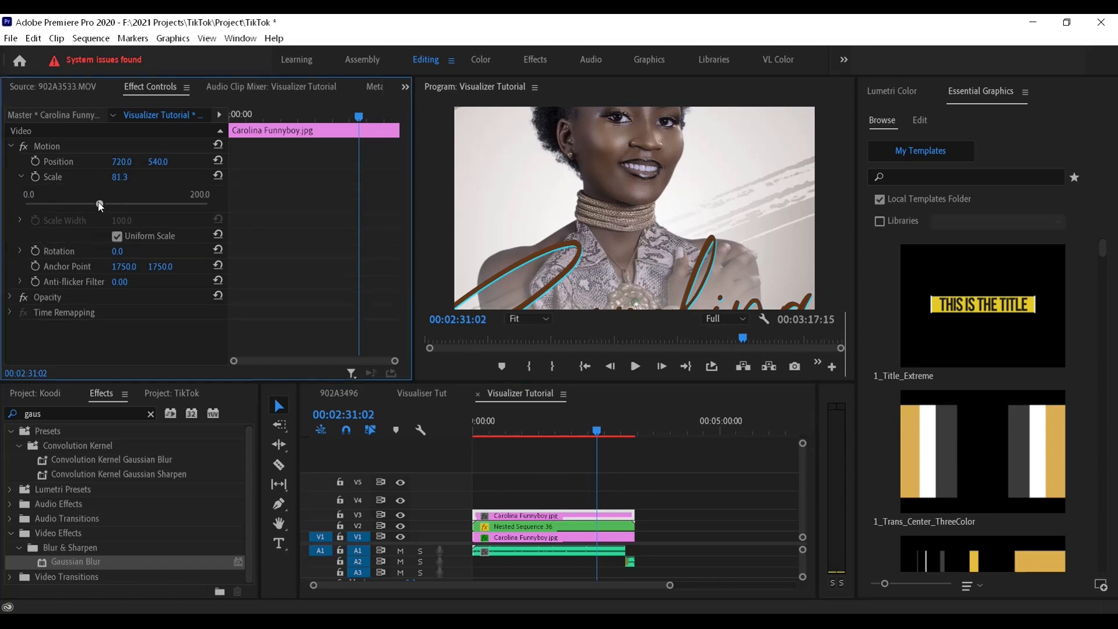
Shrink the top flyer to about a fifth of its size via Scale.
left_click_drag(100, 205, 71, 205)
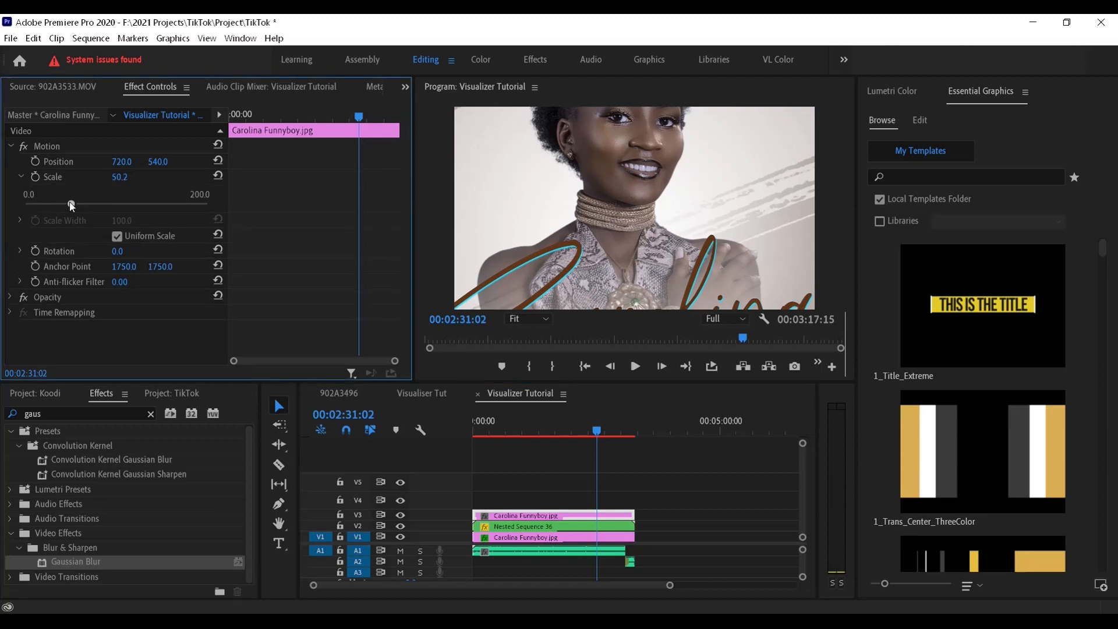
left_click_drag(70, 205, 64, 205)
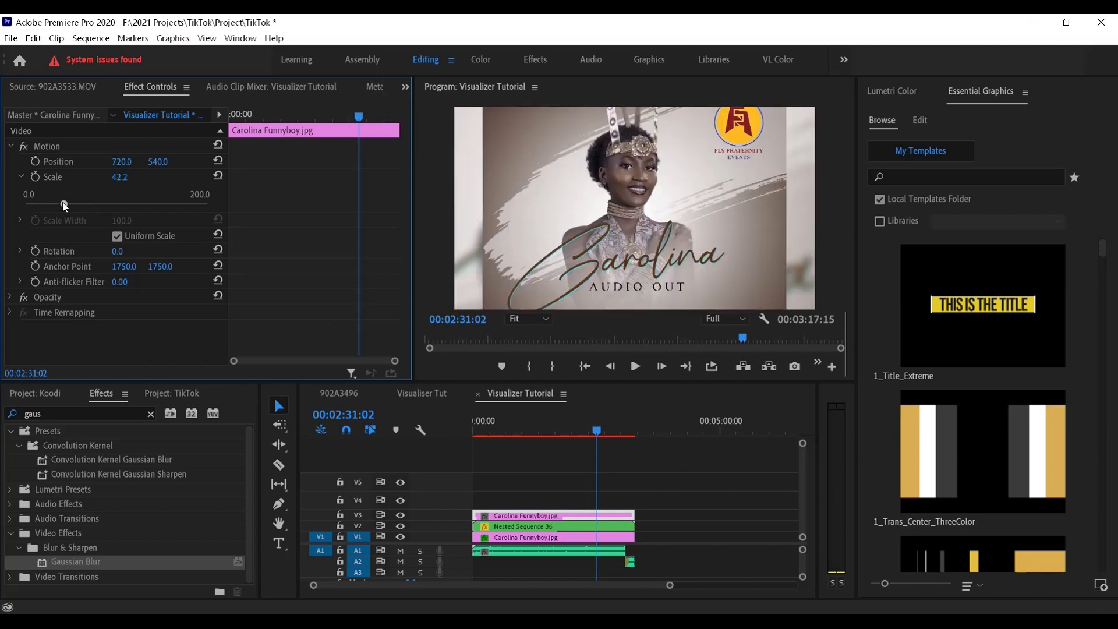
left_click_drag(64, 204, 41, 205)
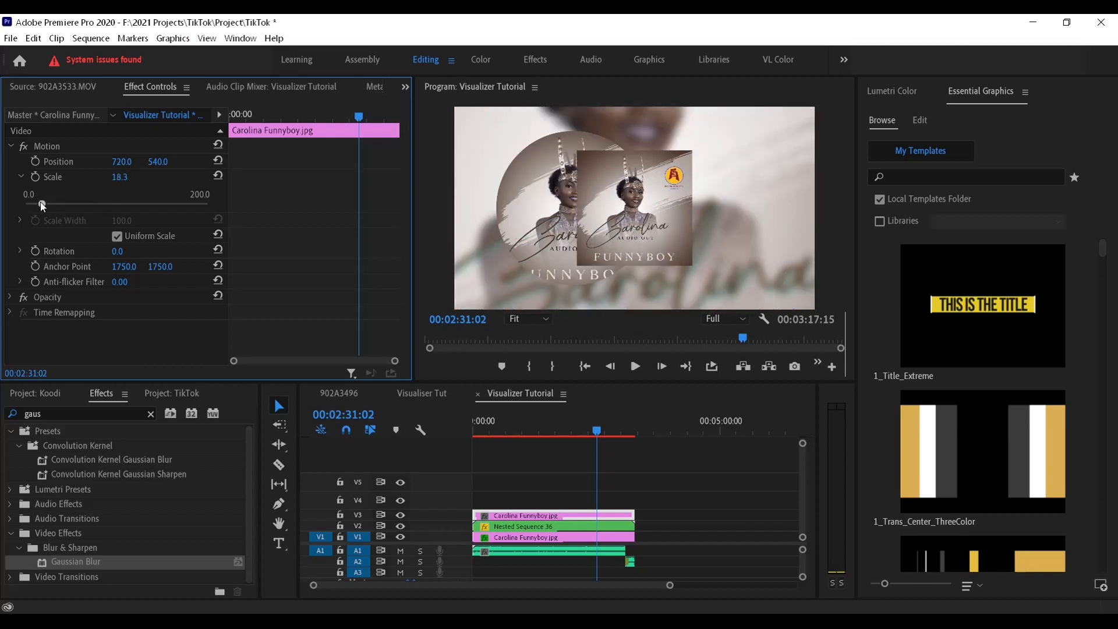
left_click_drag(42, 204, 48, 203)
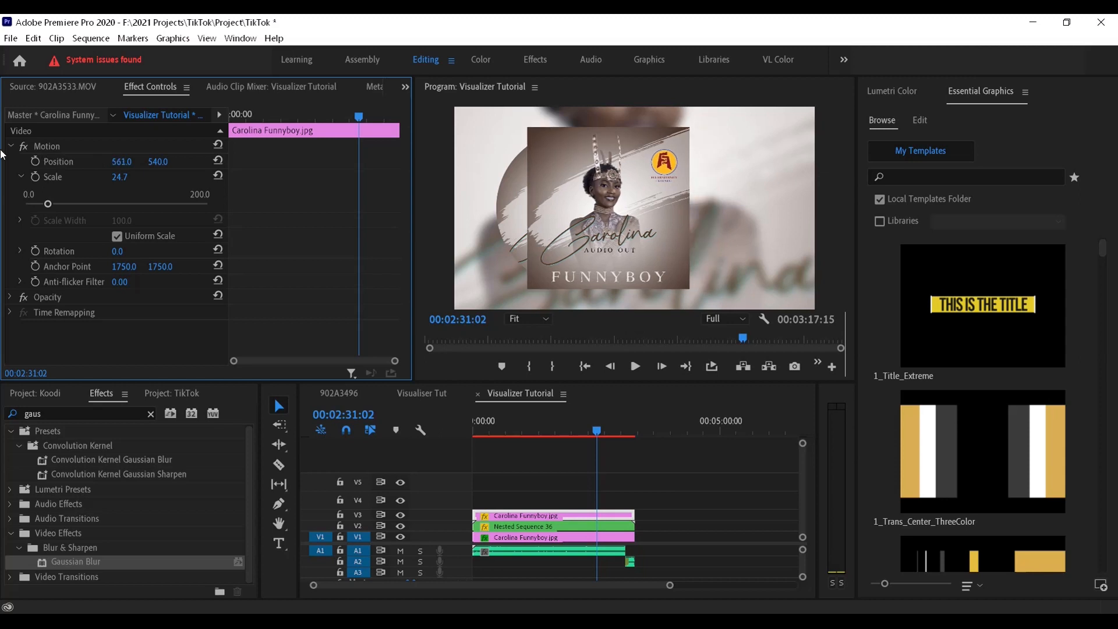
Set the flyer's Position X to 363 and Scale to about 19.9, left of centre.
left_click_drag(121, 161, 151, 161)
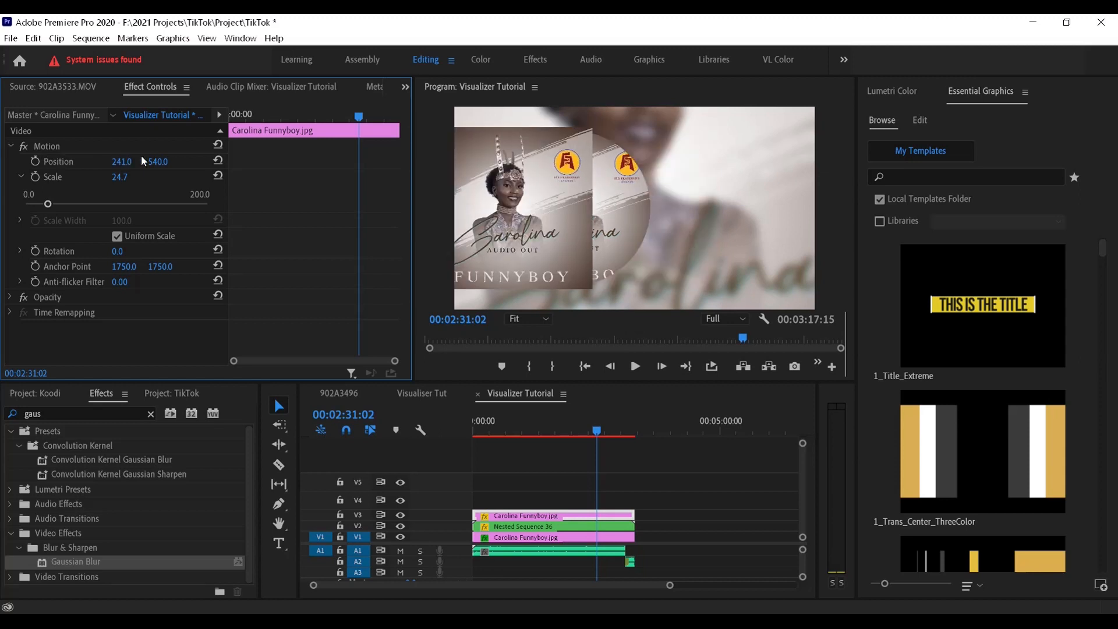
left_click_drag(121, 161, 150, 161)
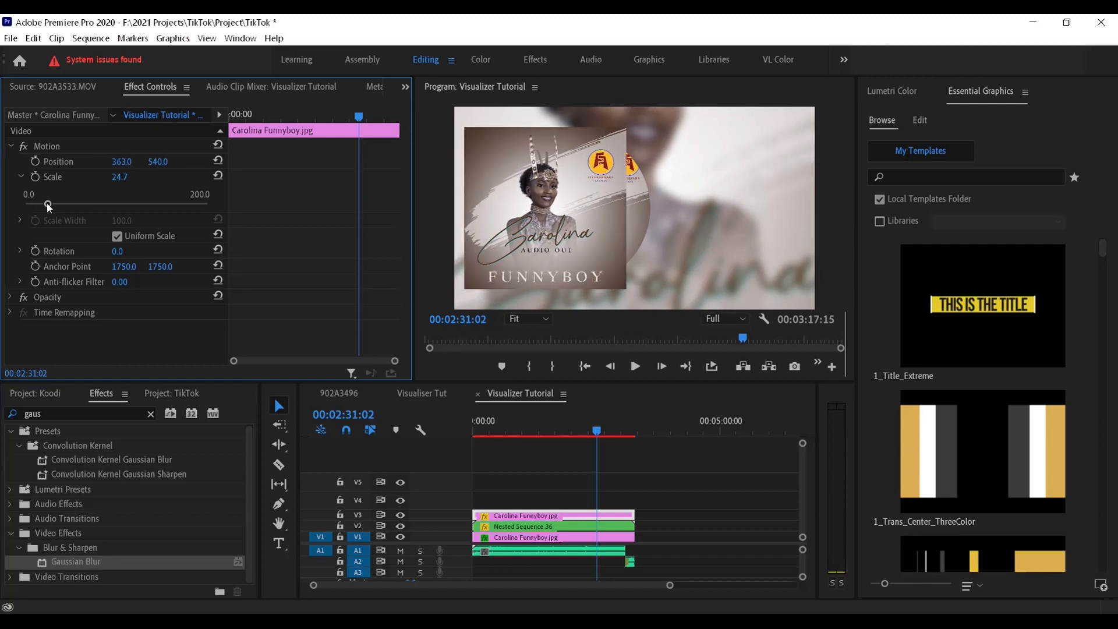
left_click_drag(49, 205, 43, 205)
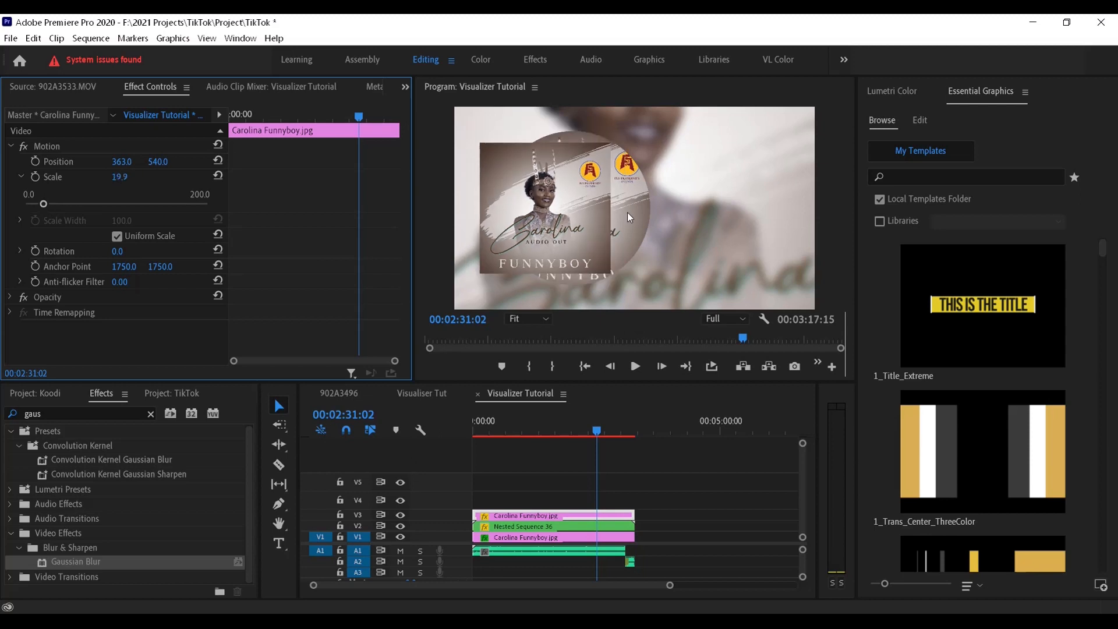
Scale the nested disc to 82.1 and set Position X to 633 so it peeks right of the flyer.
left_click(541, 526)
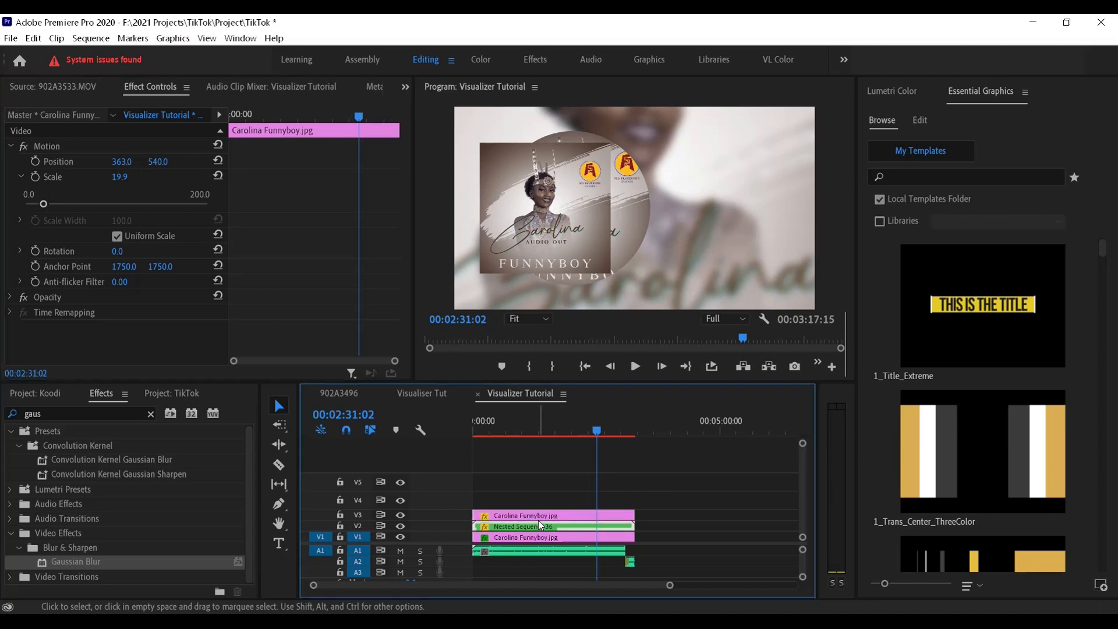
left_click(557, 527)
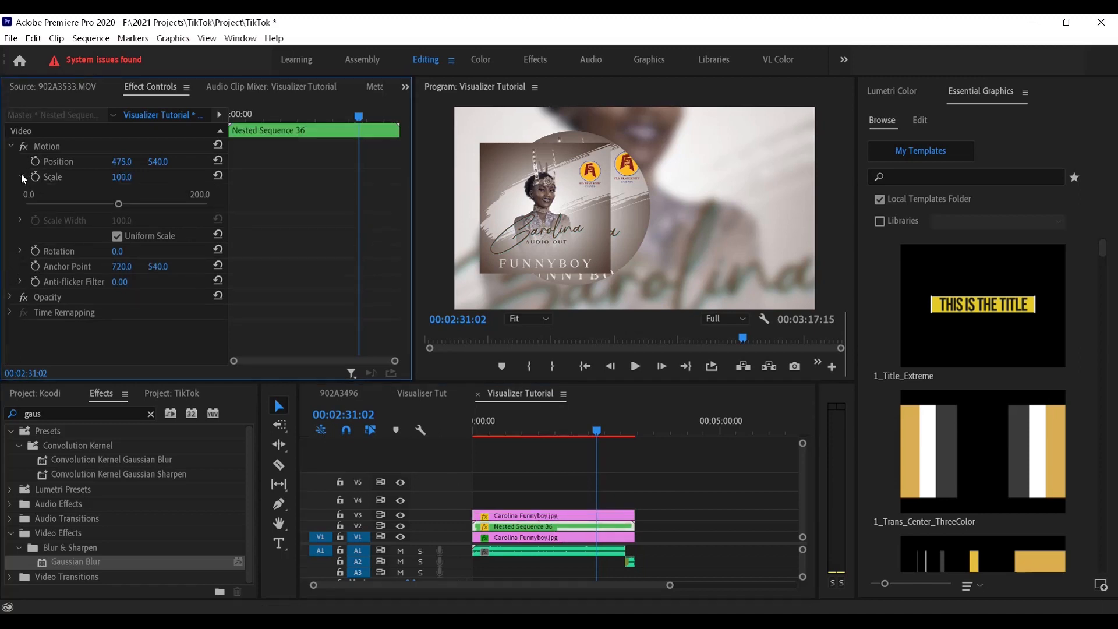
left_click_drag(118, 204, 102, 203)
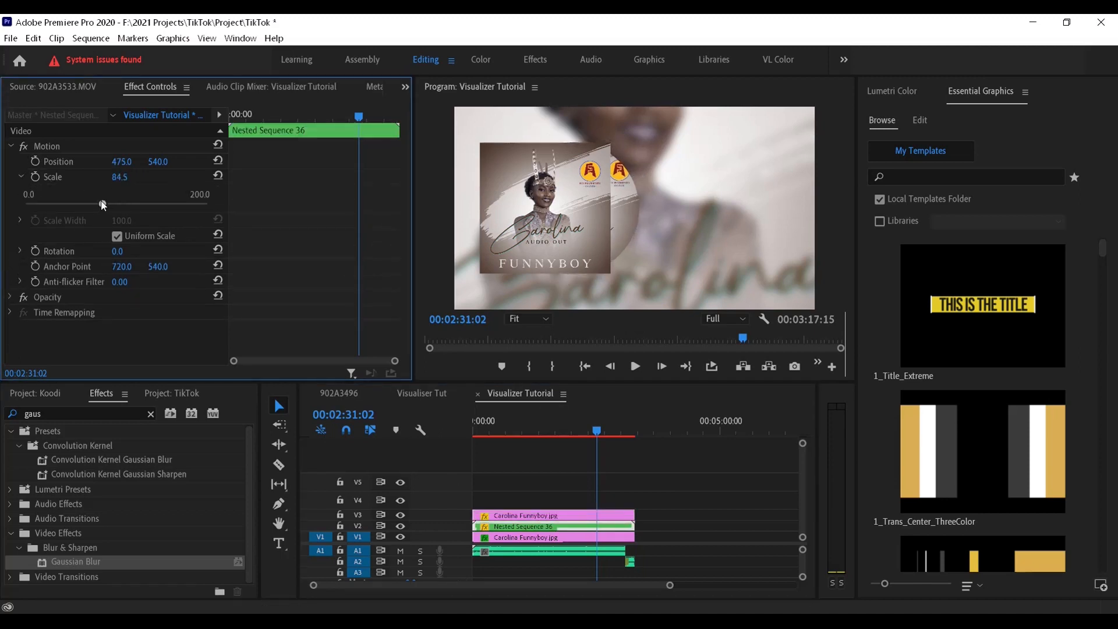
left_click_drag(108, 203, 100, 203)
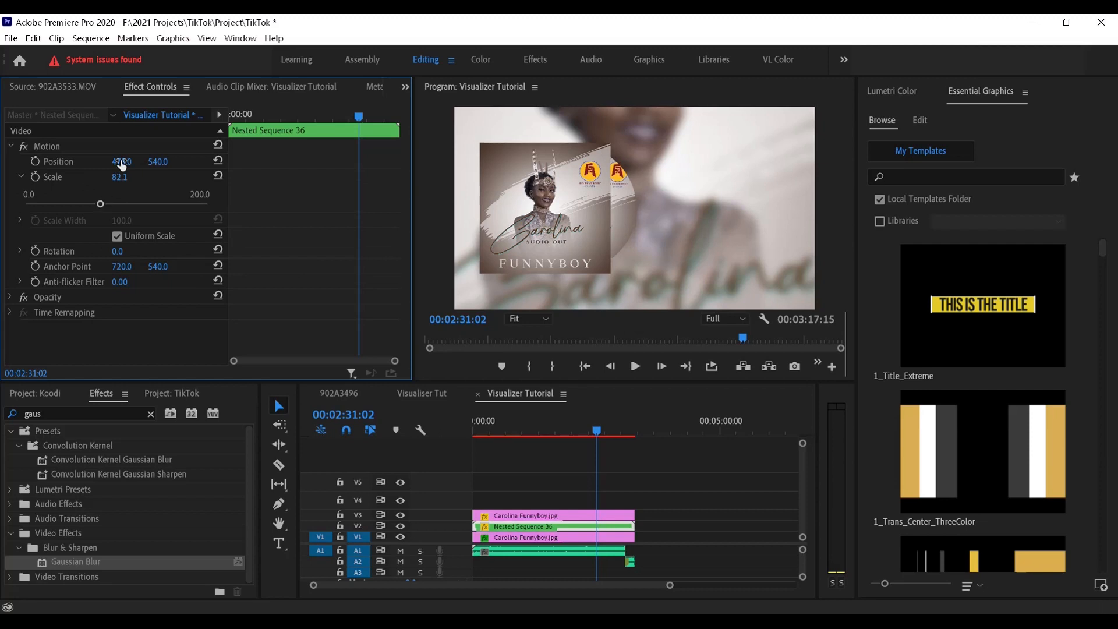
left_click_drag(120, 161, 189, 160)
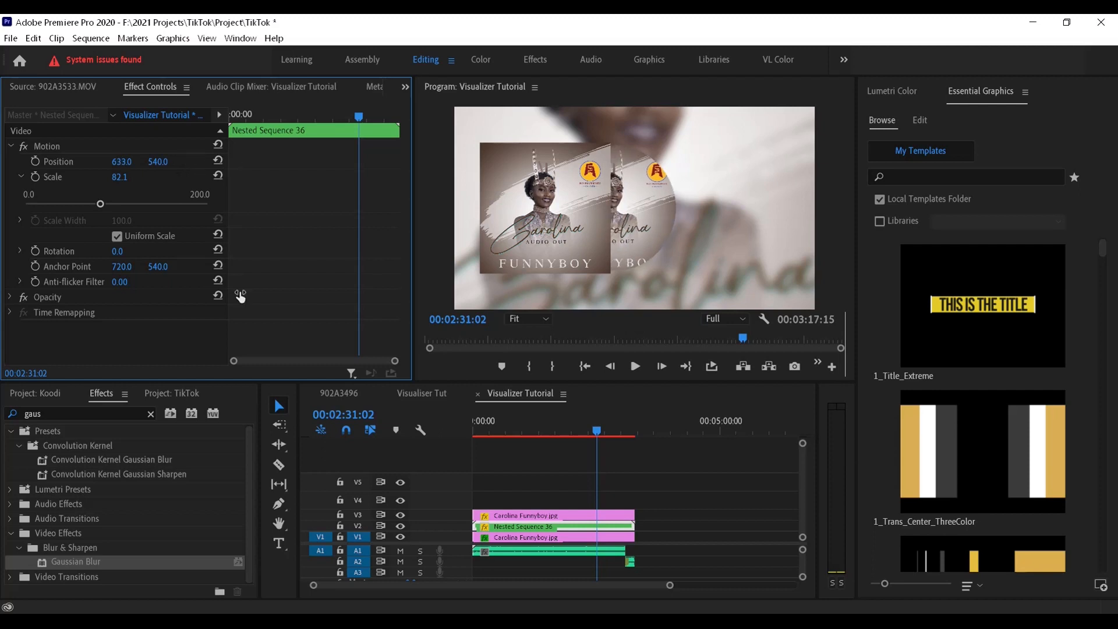
mouse_move(299, 253)
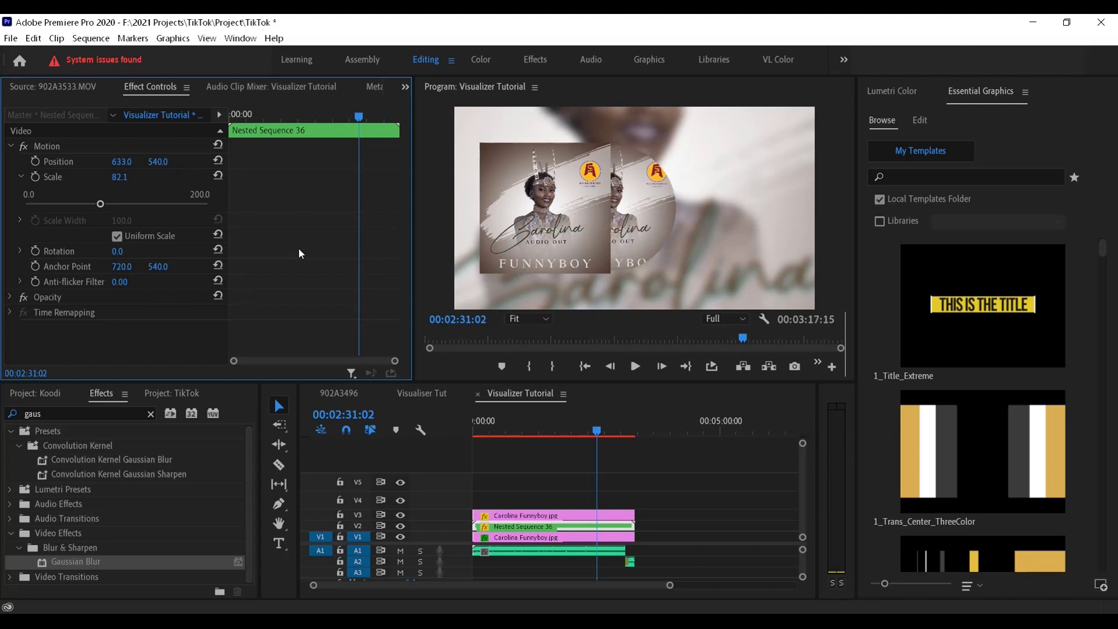
mouse_move(476, 427)
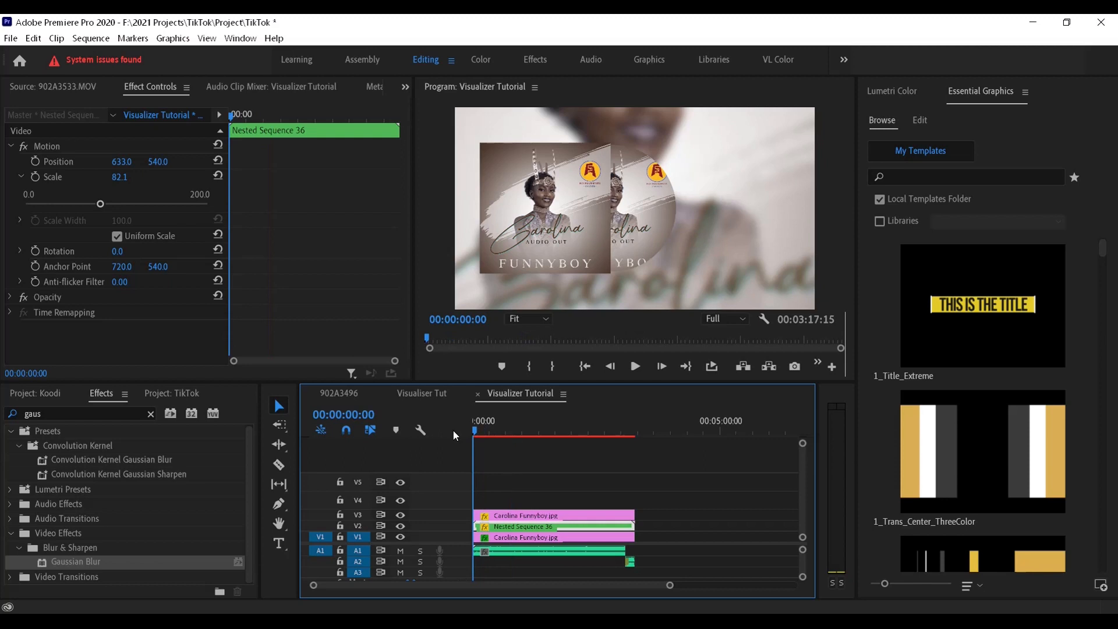
Keyframe the disc's Rotation from 0 at the start to 9x0.0° at the clip end.
left_click(524, 526)
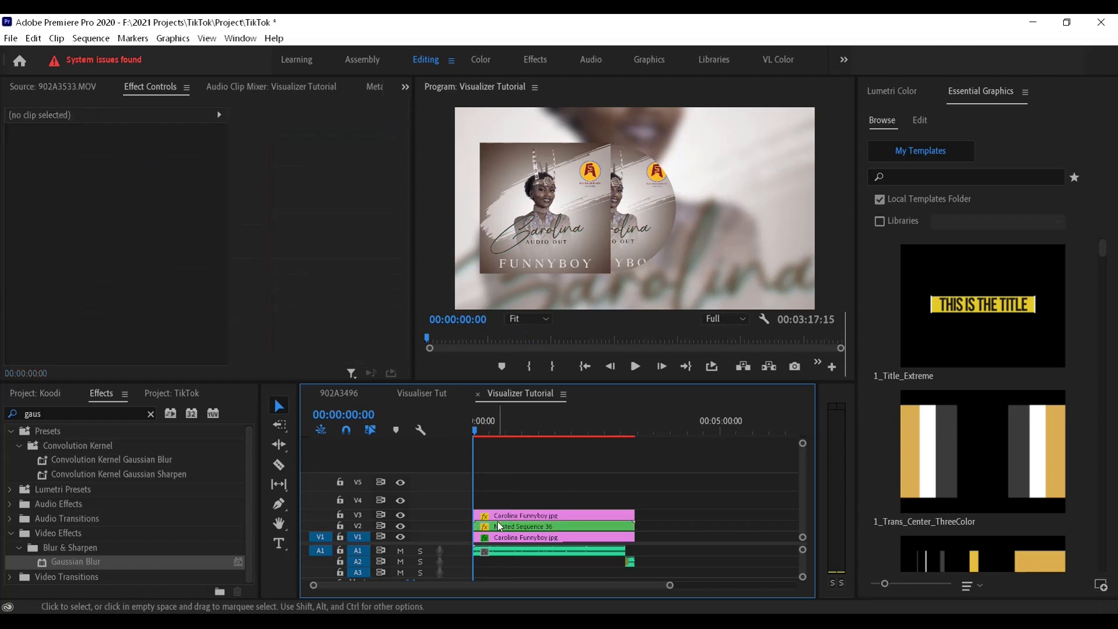
left_click(527, 526)
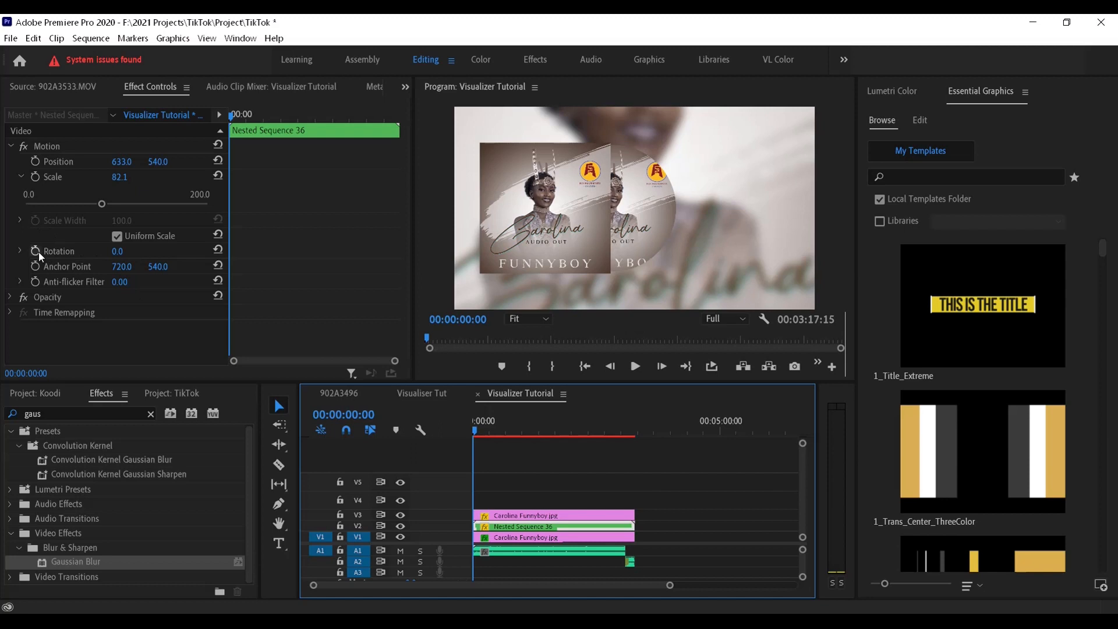
mouse_move(56, 251)
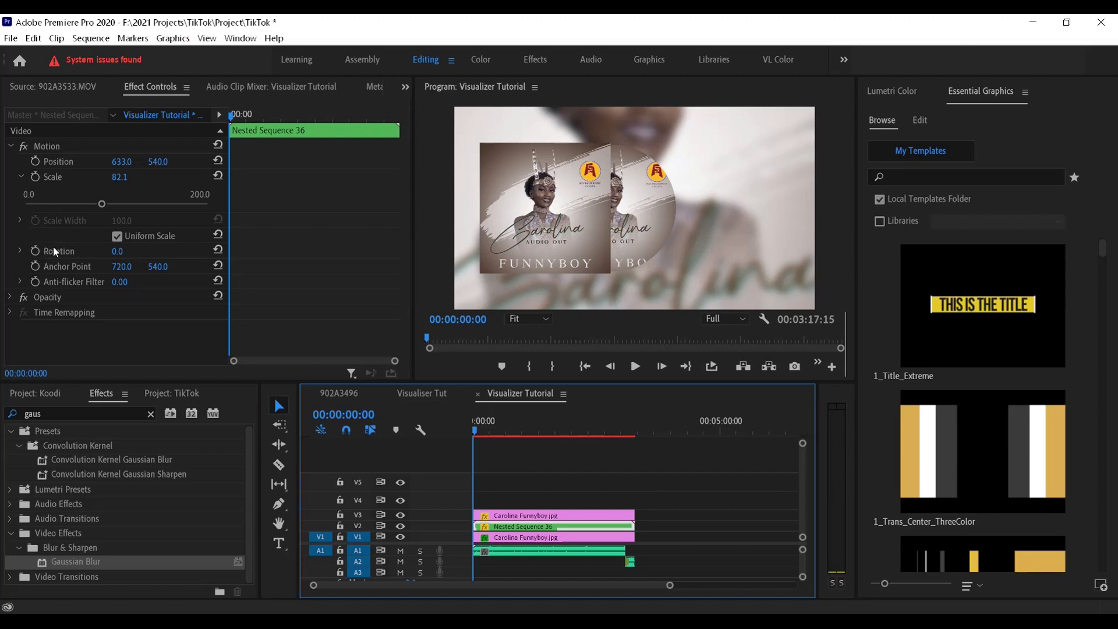
mouse_move(36, 255)
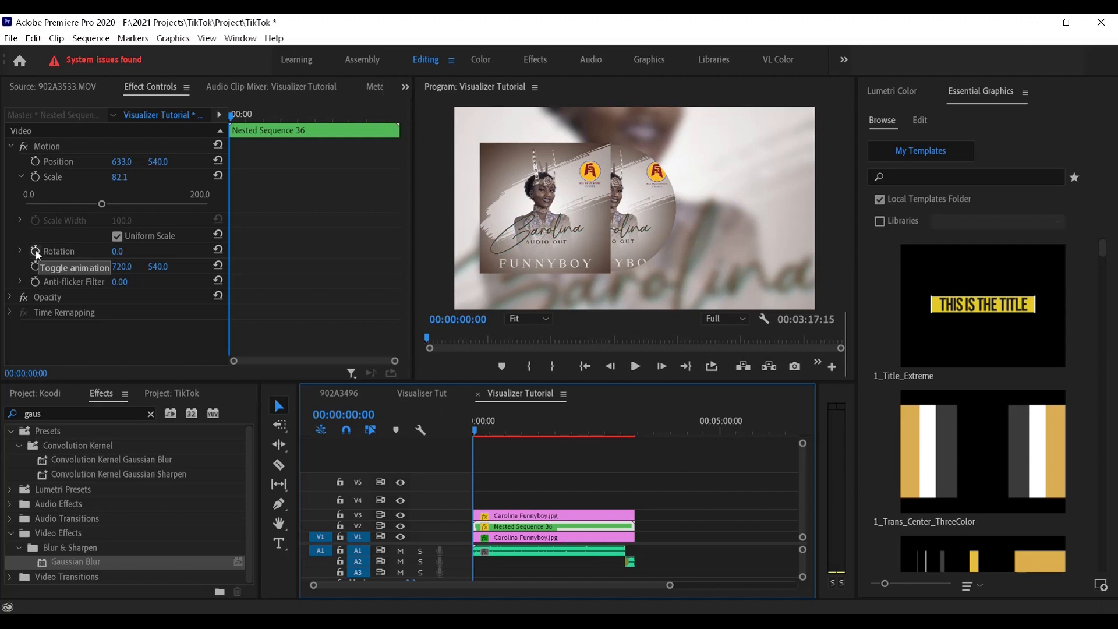
left_click(35, 250)
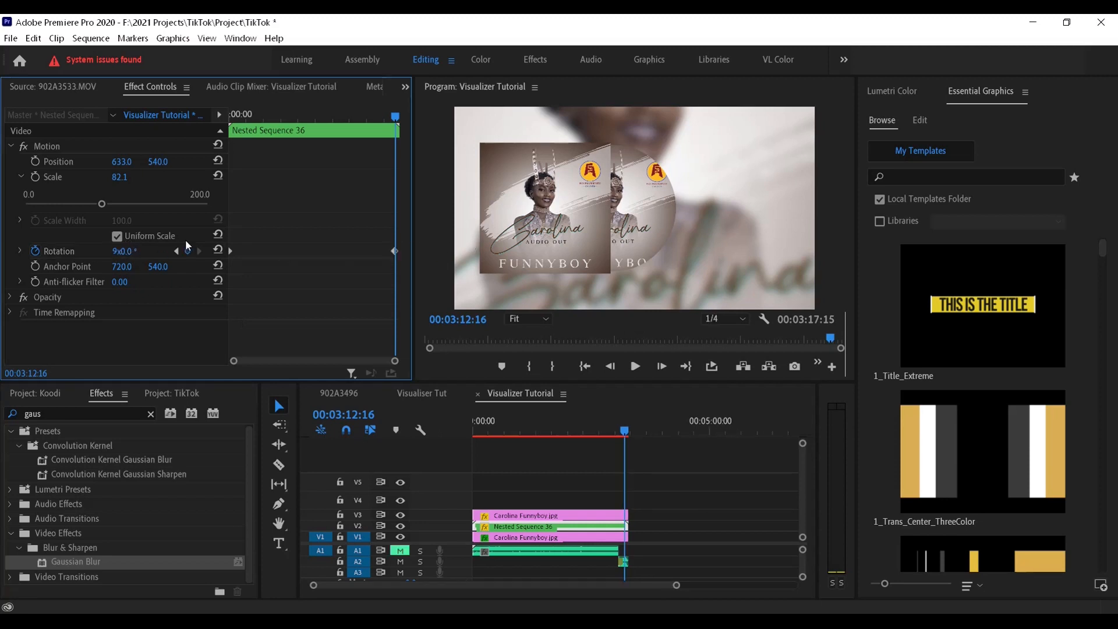
double_click(121, 250)
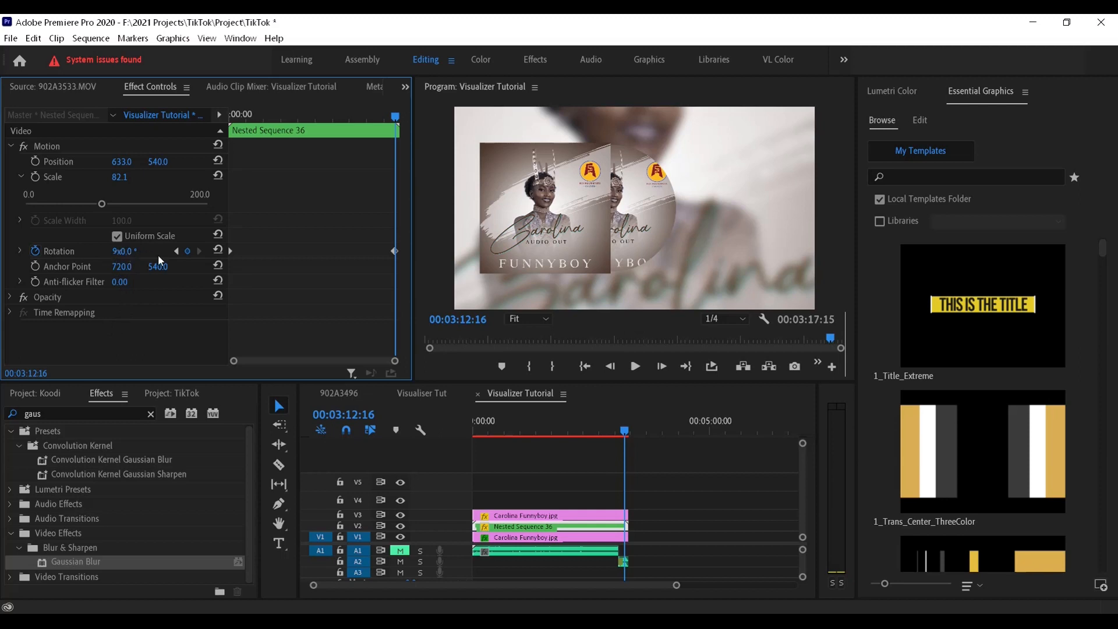
left_click(516, 431)
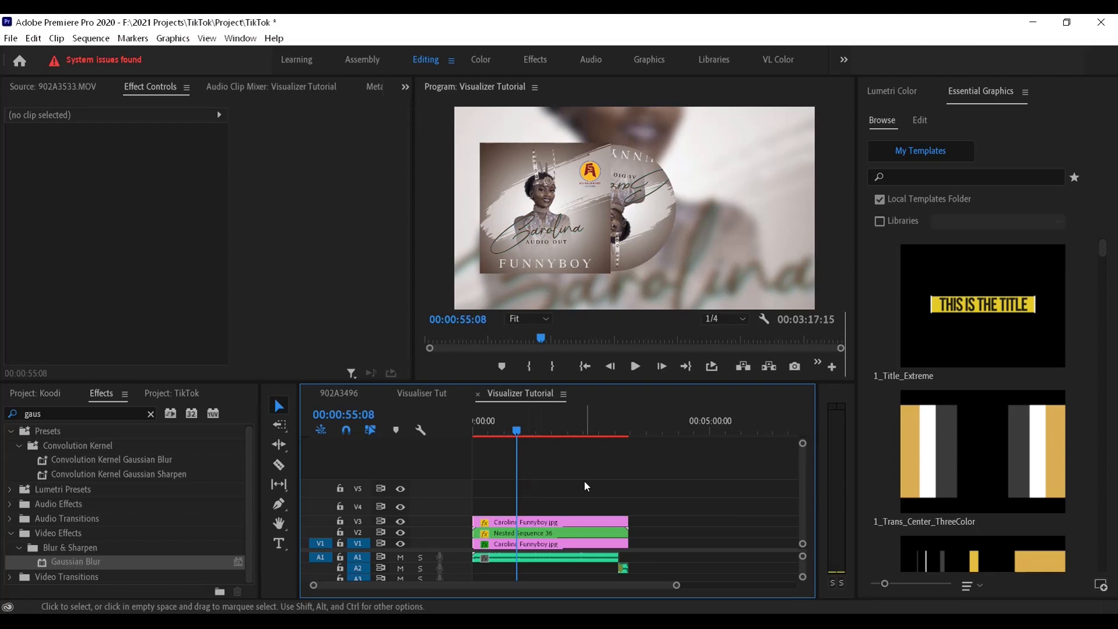
mouse_move(558, 477)
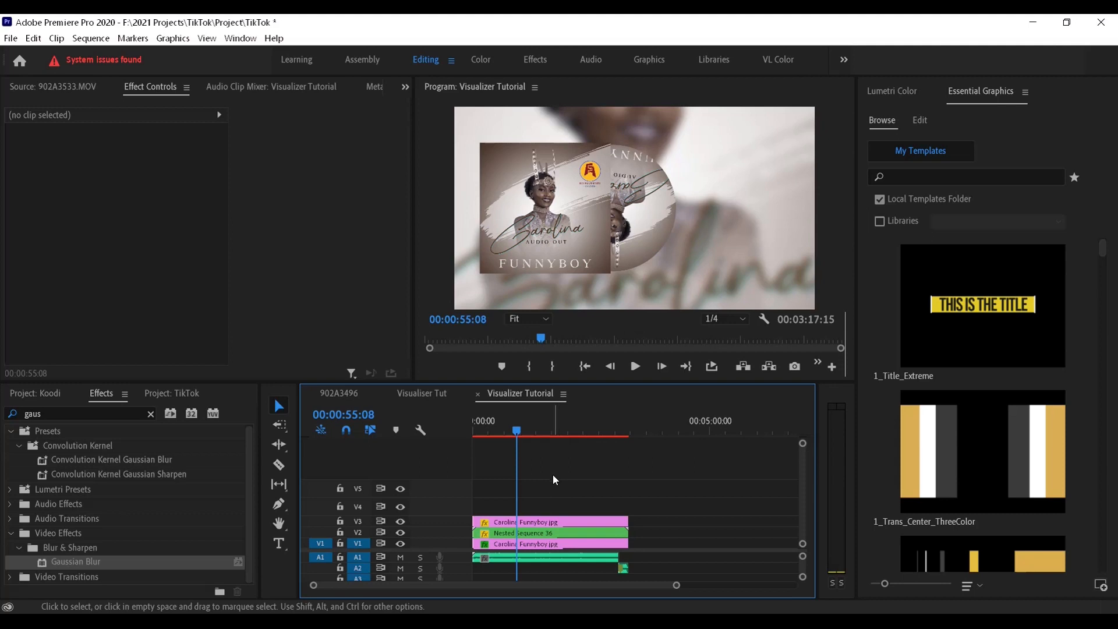
mouse_move(548, 476)
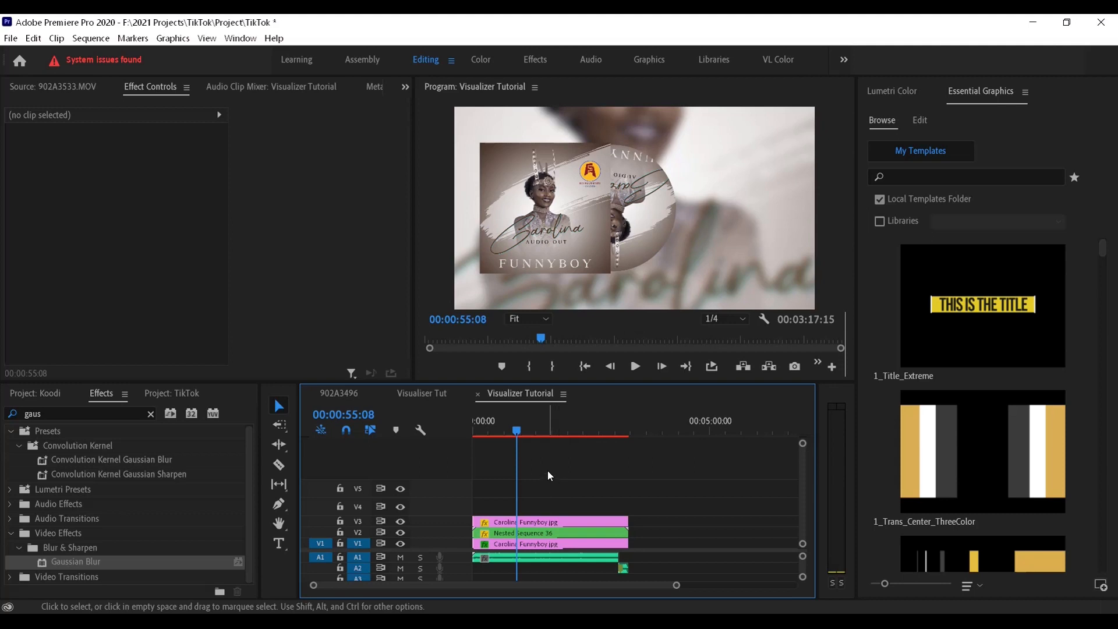